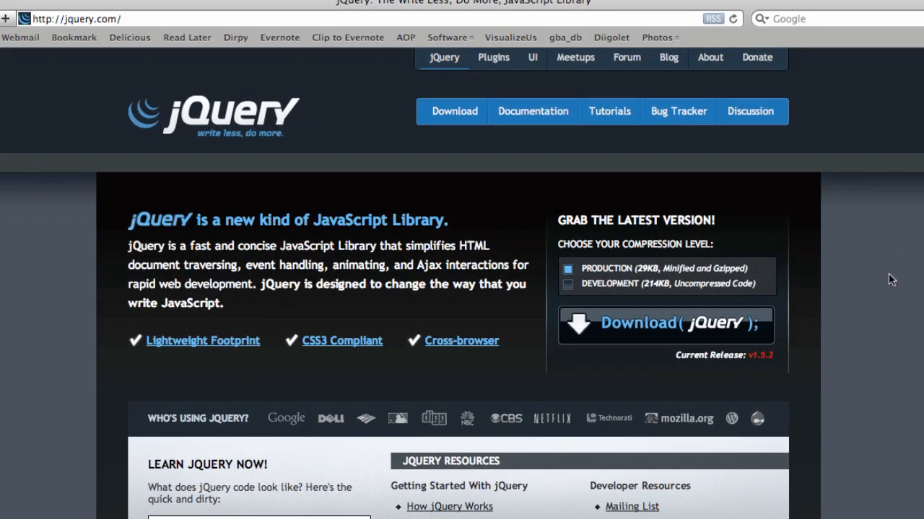
pyautogui.moveTo(877, 283)
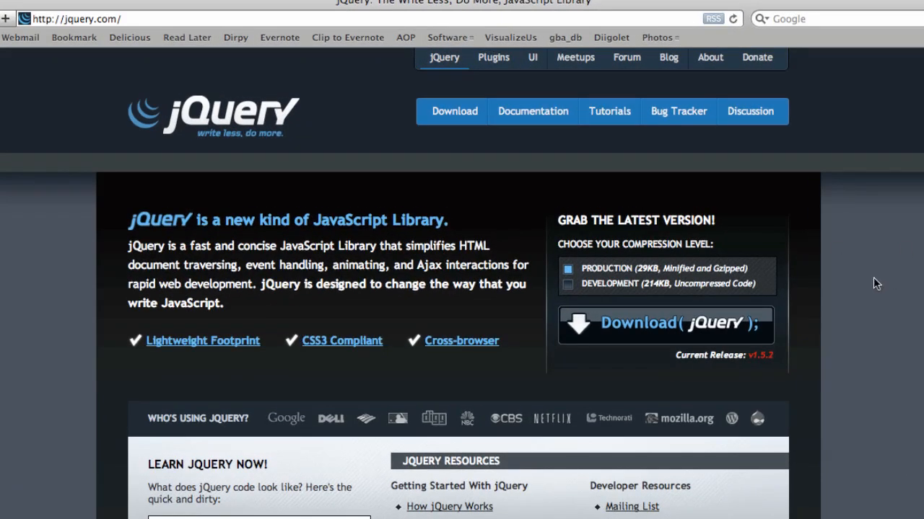
pyautogui.moveTo(647, 341)
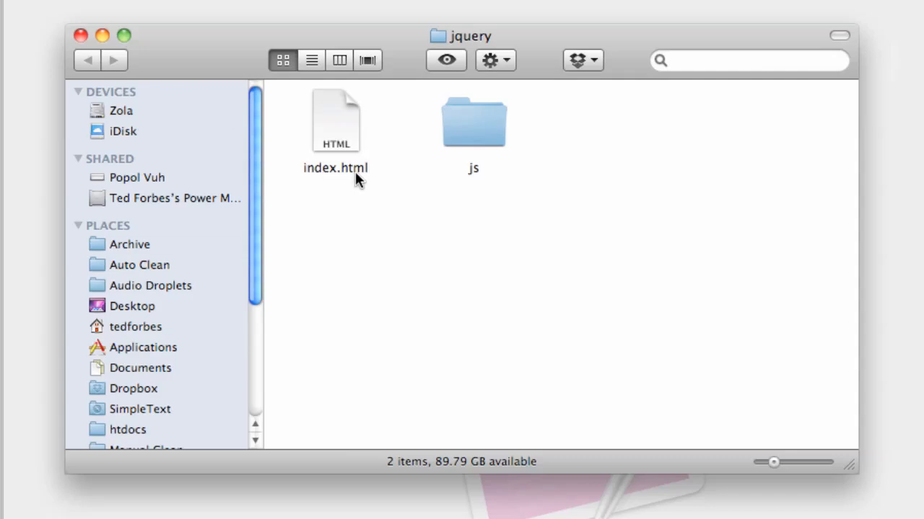
pyautogui.moveTo(474, 187)
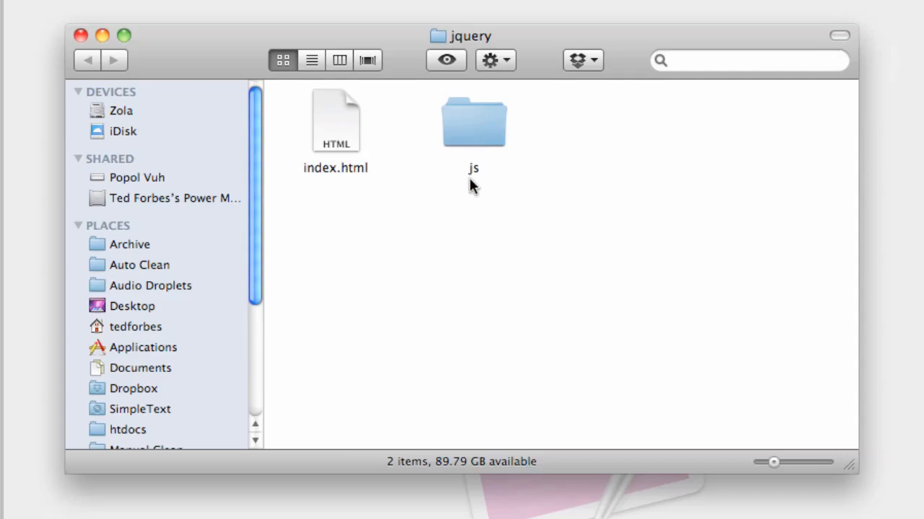
# Open the js folder of the jquery project and select scripts.js
pyautogui.doubleClick(474, 122)
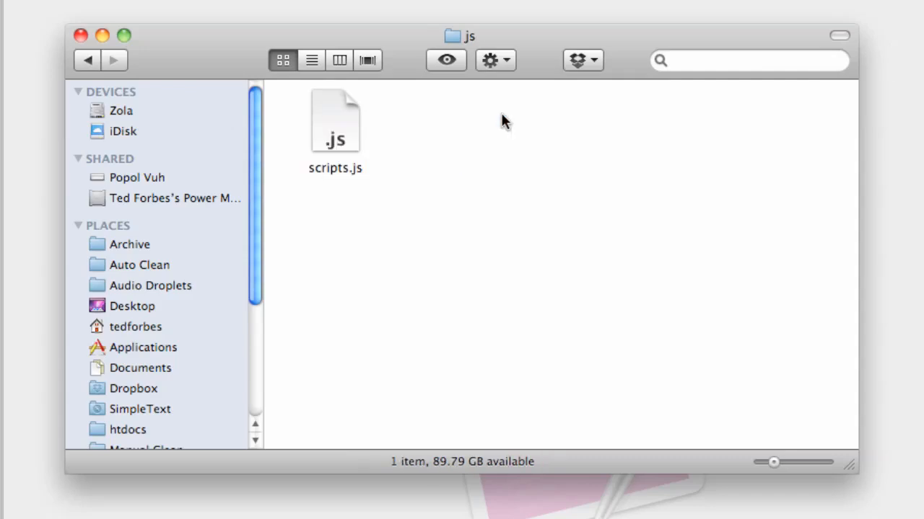
pyautogui.moveTo(320, 182)
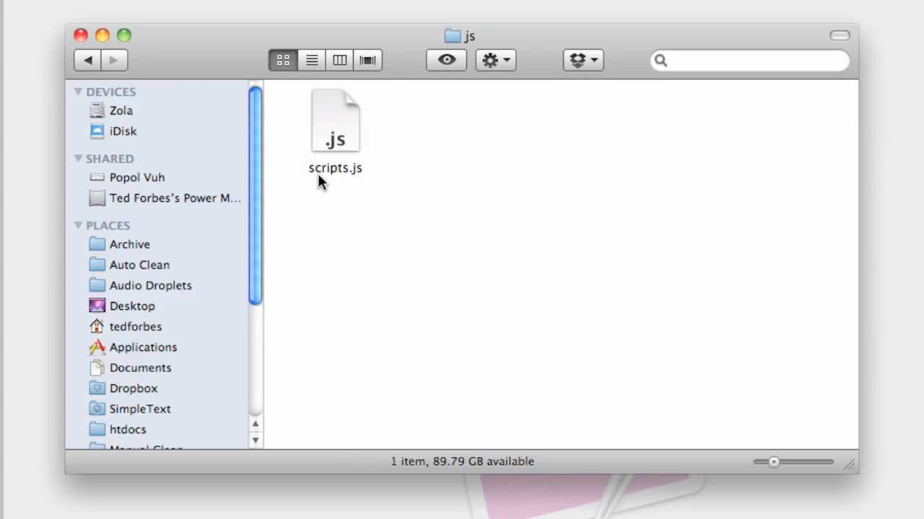
pyautogui.moveTo(389, 118)
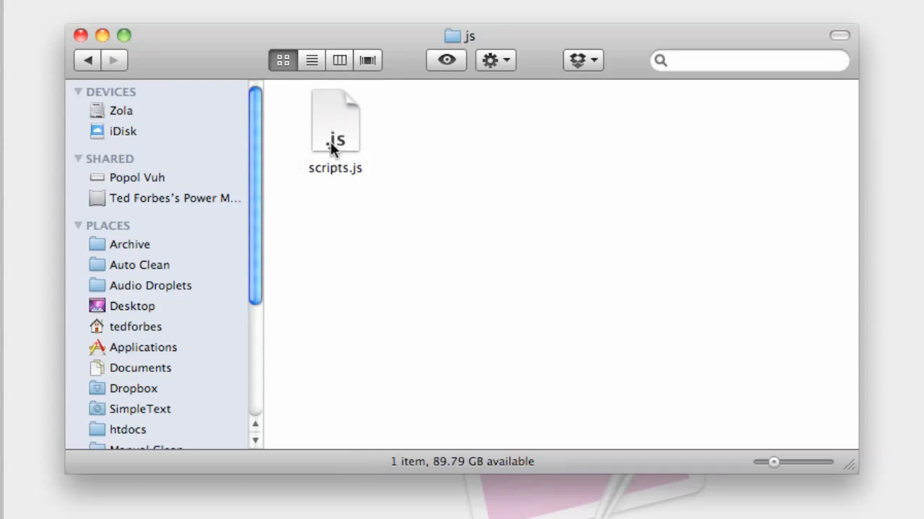
pyautogui.click(87, 61)
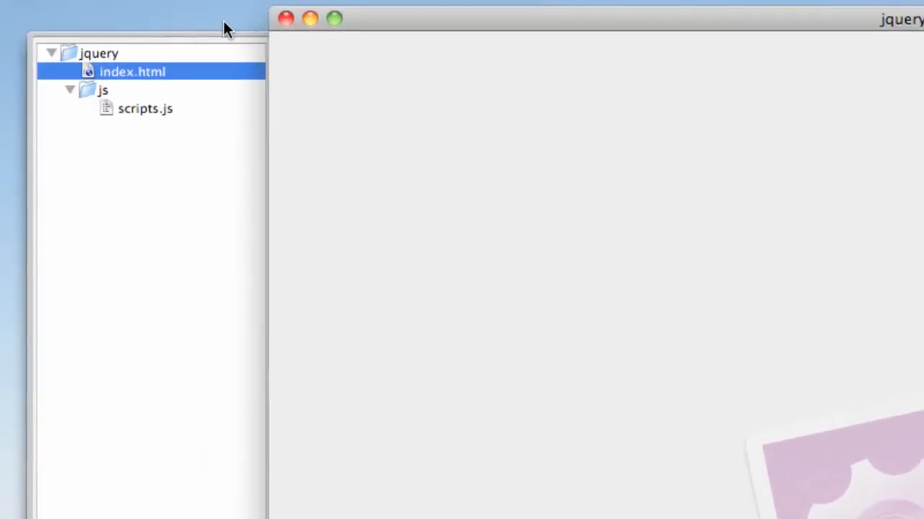
pyautogui.doubleClick(132, 73)
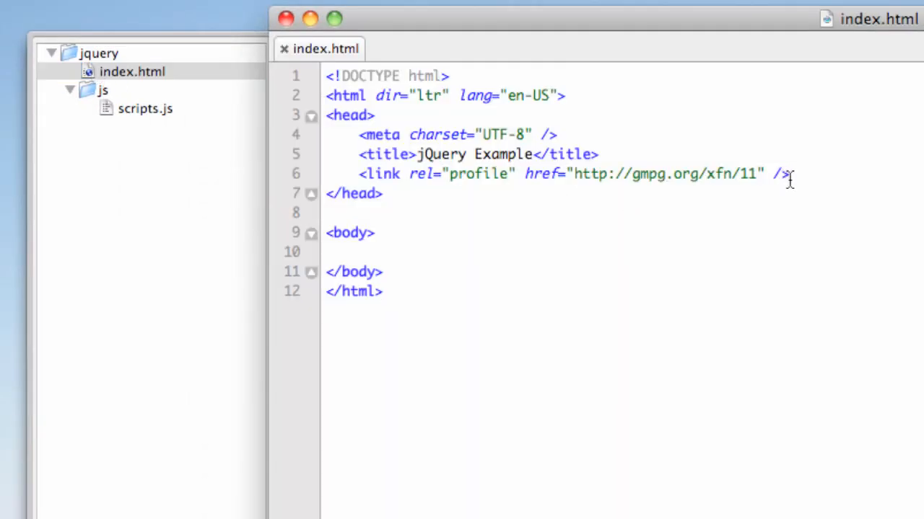
pyautogui.press('enter')
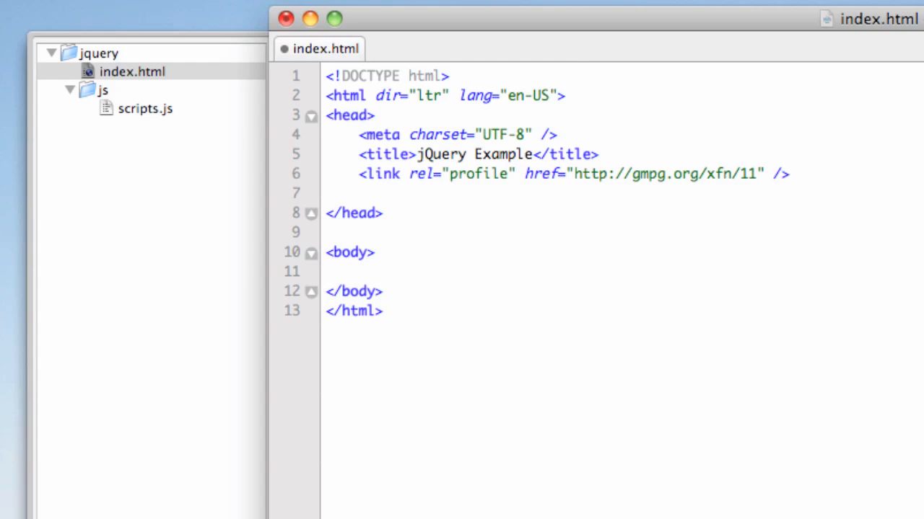
pyautogui.write('<sc>')
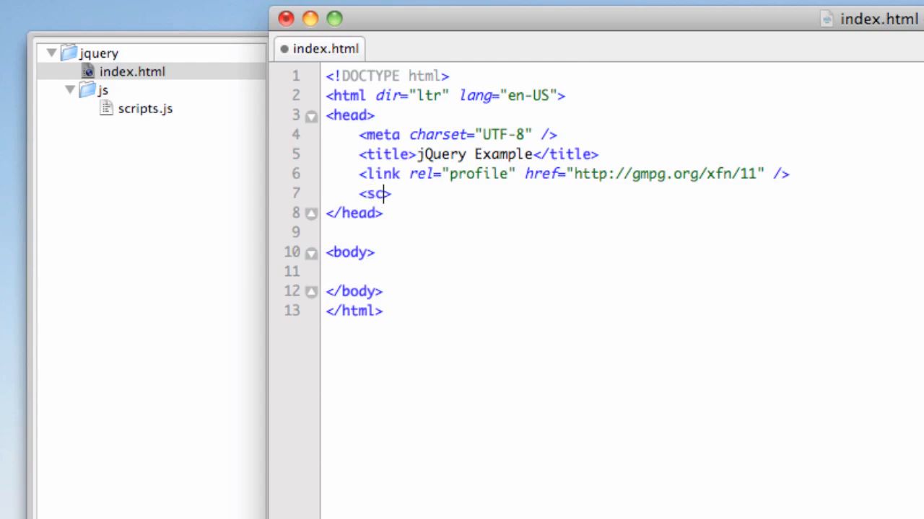
pyautogui.write('ript><')
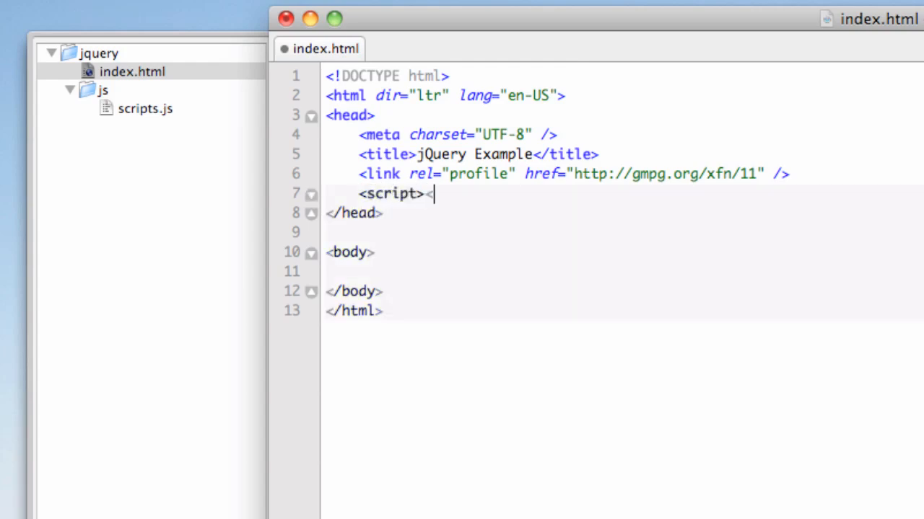
pyautogui.write('/script>')
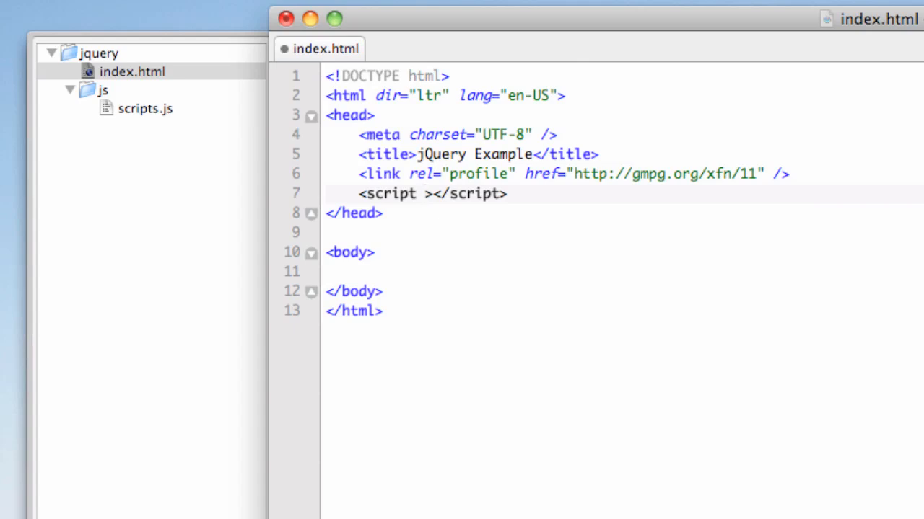
pyautogui.write('src=""')
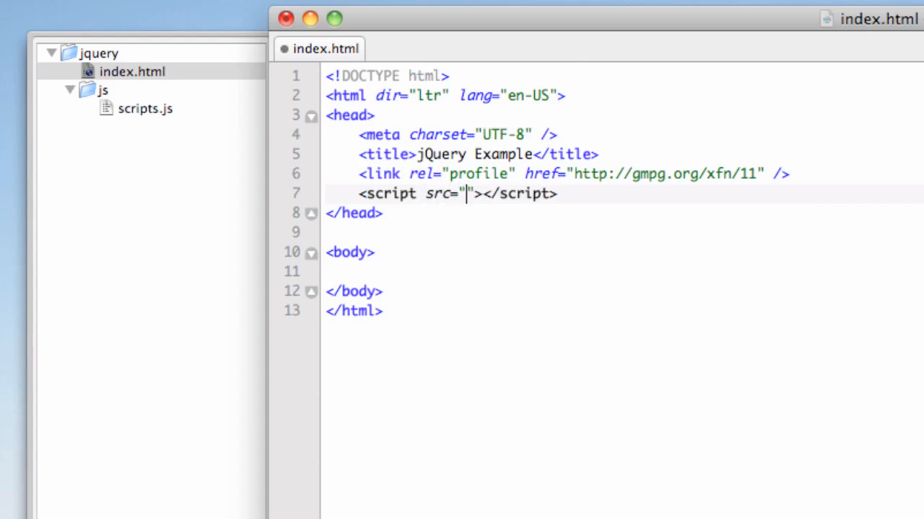
pyautogui.write('http')
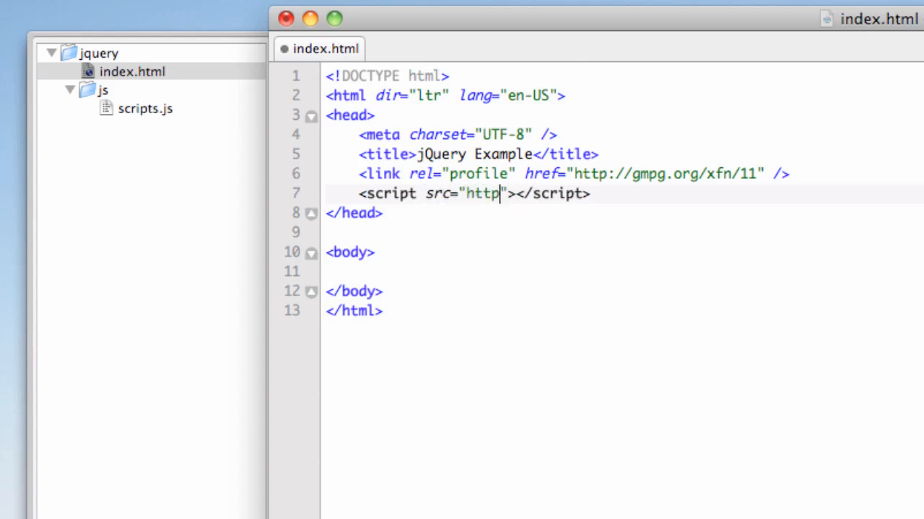
pyautogui.write('://go')
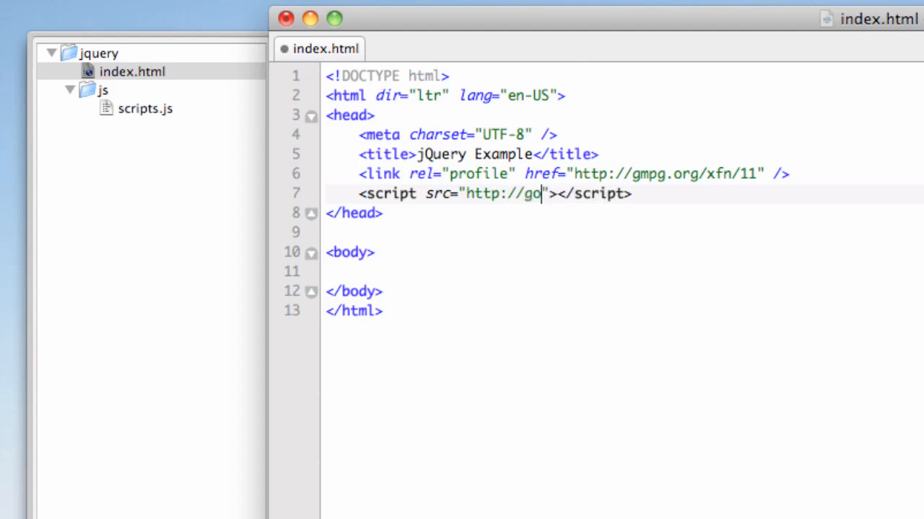
pyautogui.write('ogle.com/')
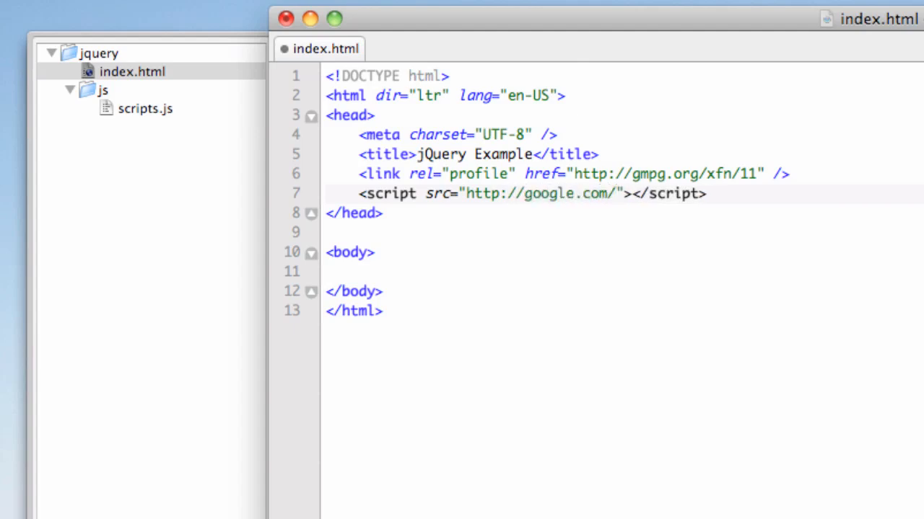
pyautogui.write('jsapi')
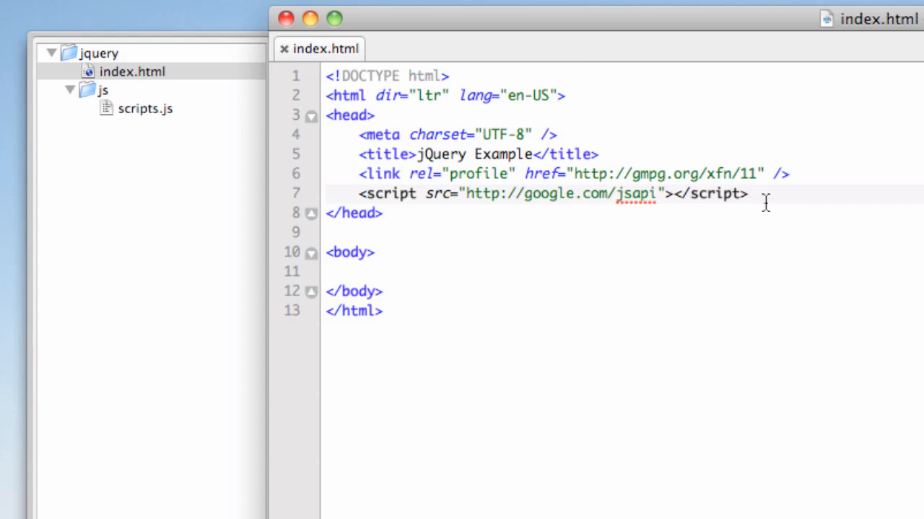
# Add a second tag <script src="js/scripts.js"></script> below the jsapi script
pyautogui.press('Return')
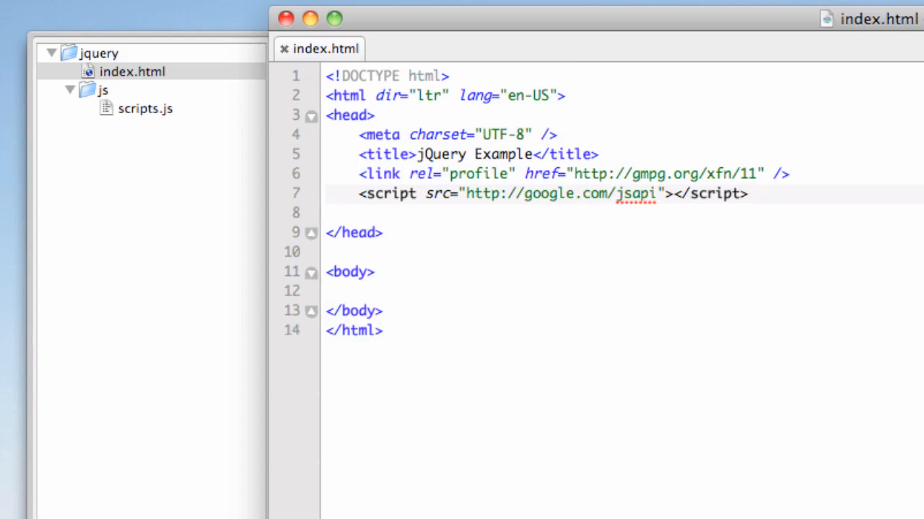
pyautogui.moveTo(138, 110)
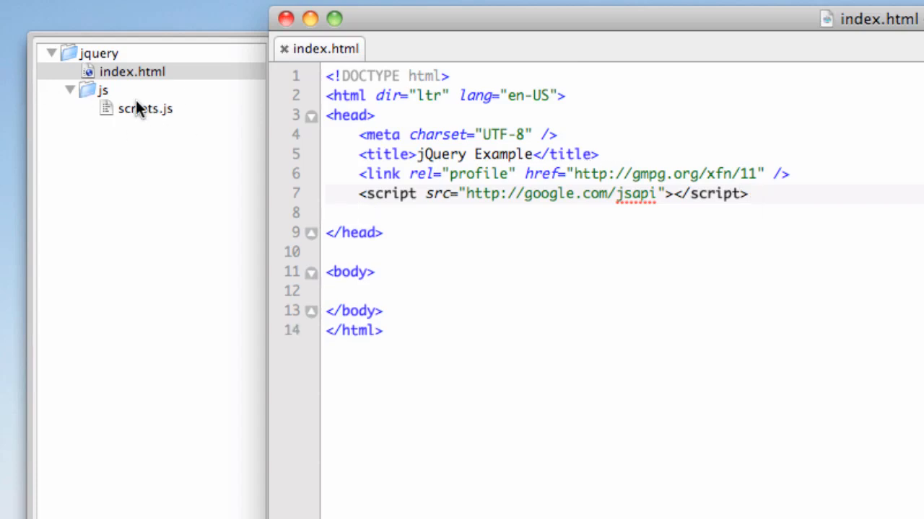
pyautogui.moveTo(139, 128)
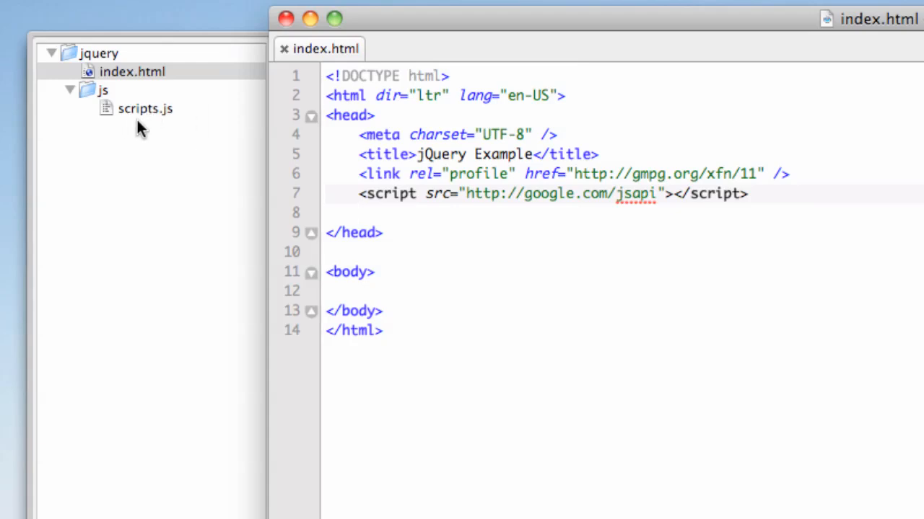
pyautogui.moveTo(143, 230)
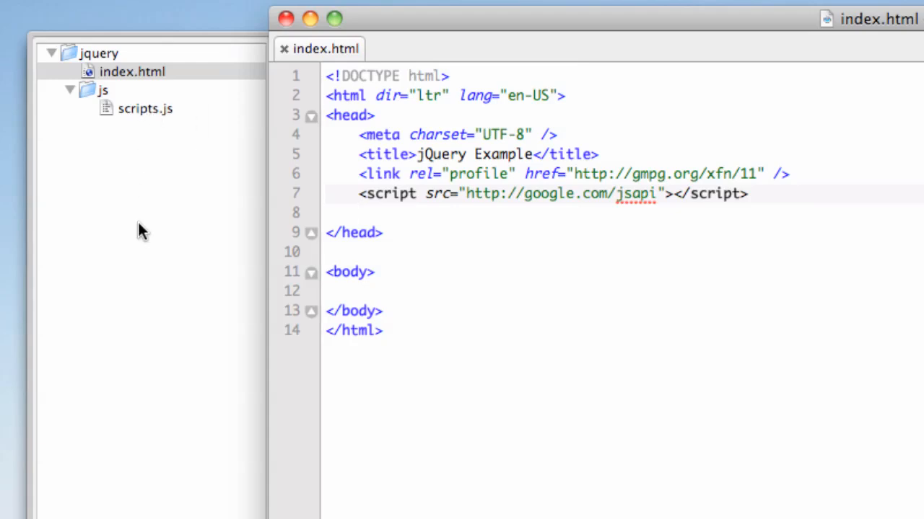
pyautogui.write('<script></scr')
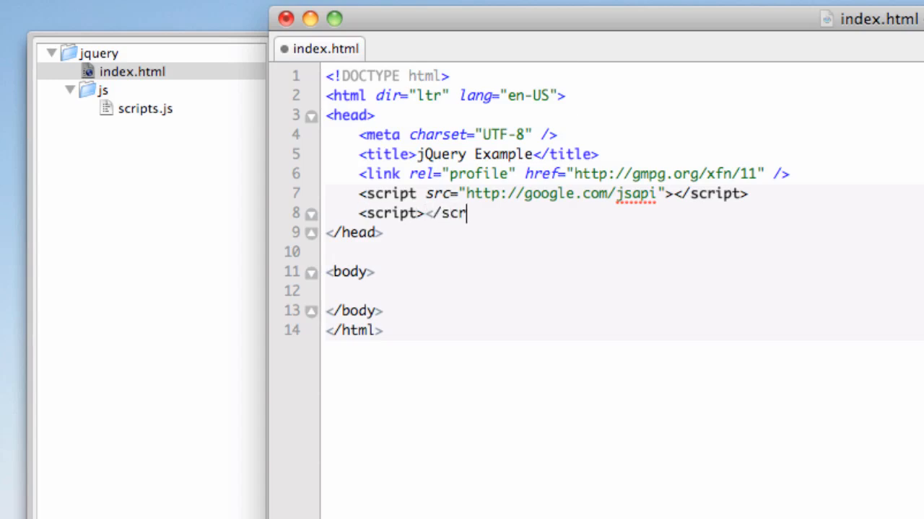
pyautogui.write('ipt>')
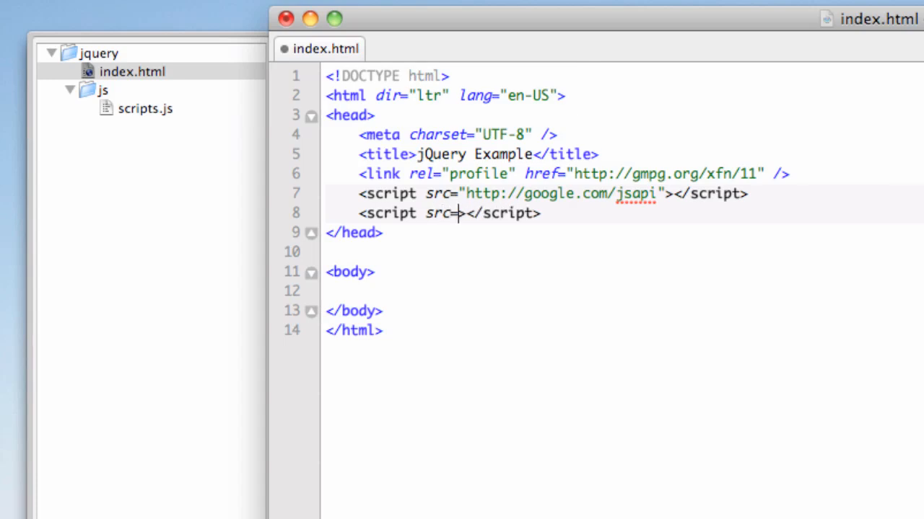
pyautogui.write('js/"')
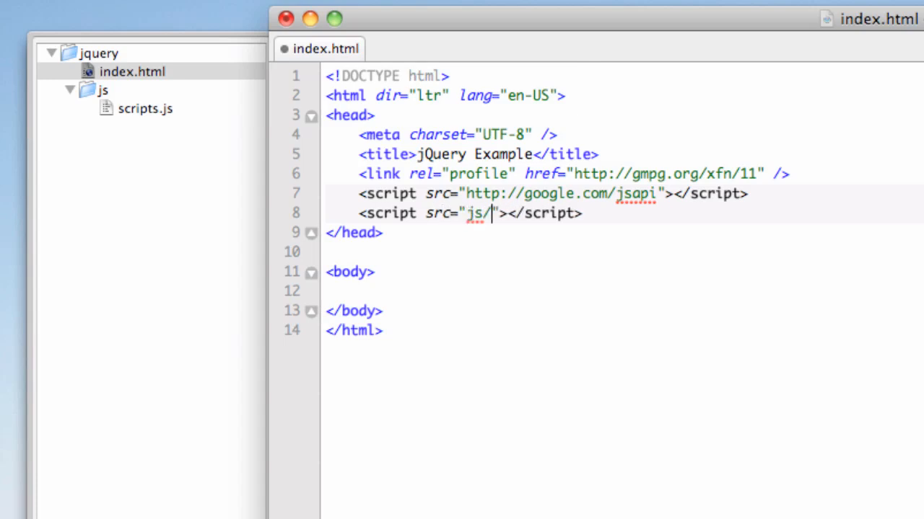
pyautogui.write('scripts.js')
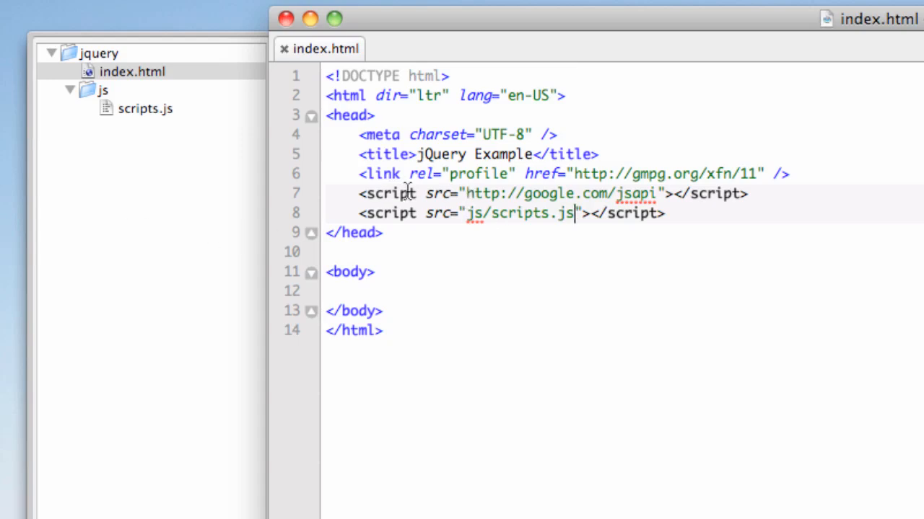
pyautogui.moveTo(605, 193)
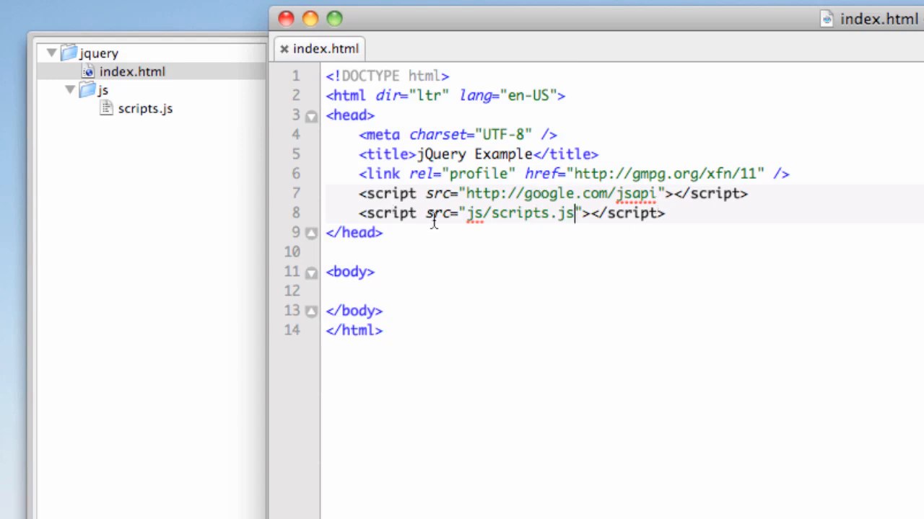
pyautogui.moveTo(108, 115)
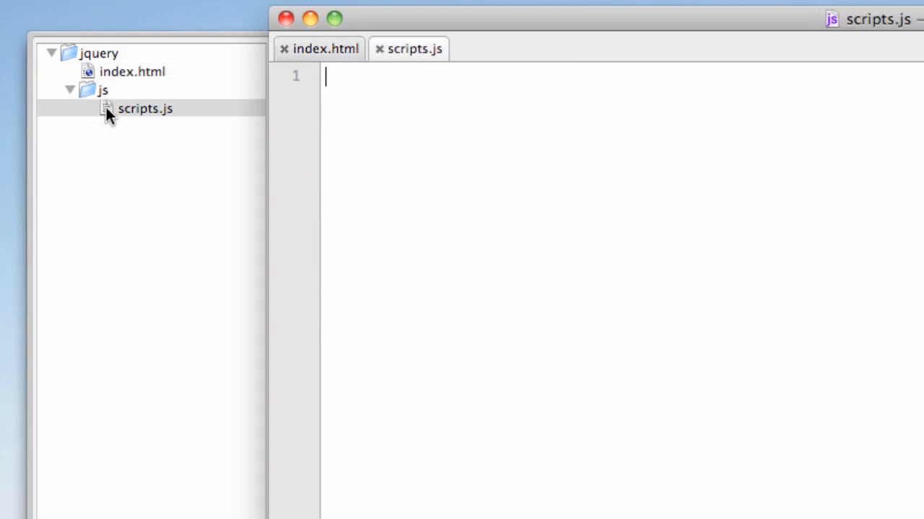
pyautogui.moveTo(382, 309)
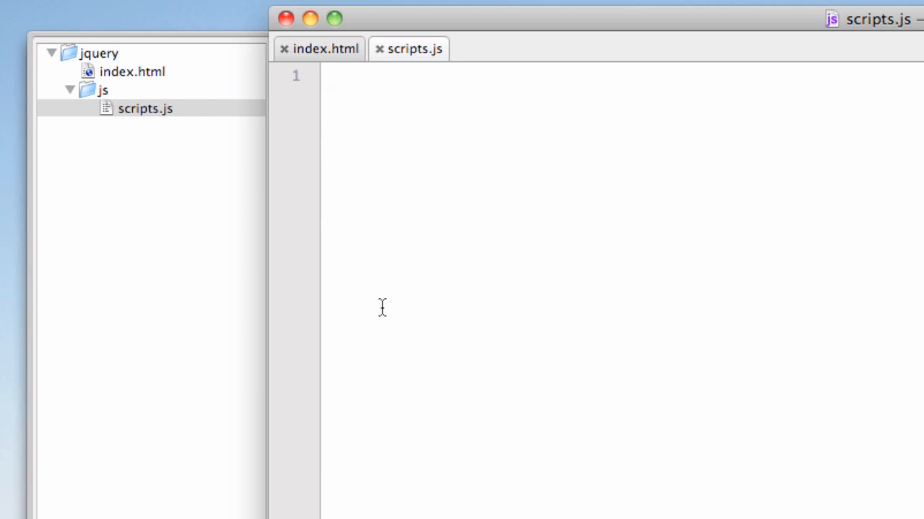
# Write google.load('jquery', '1.4.2'); as the first line of scripts.js
pyautogui.click(332, 75)
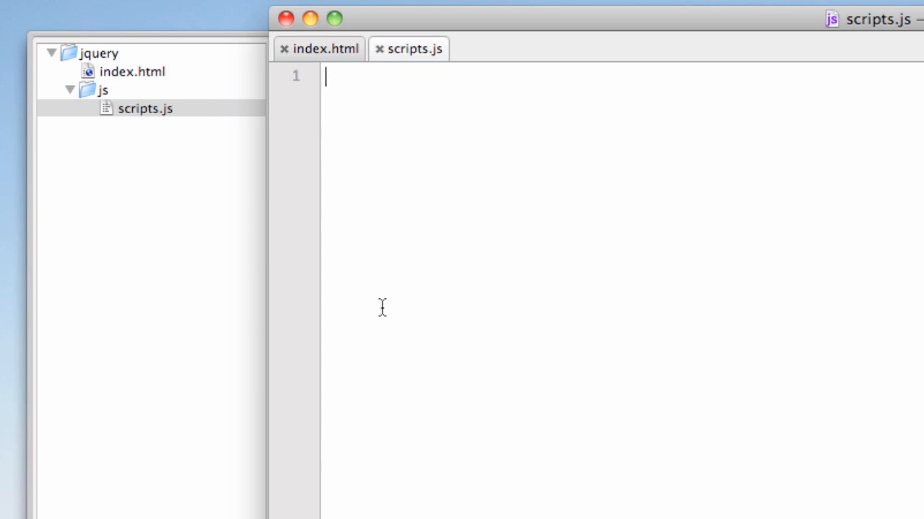
pyautogui.write('google.l')
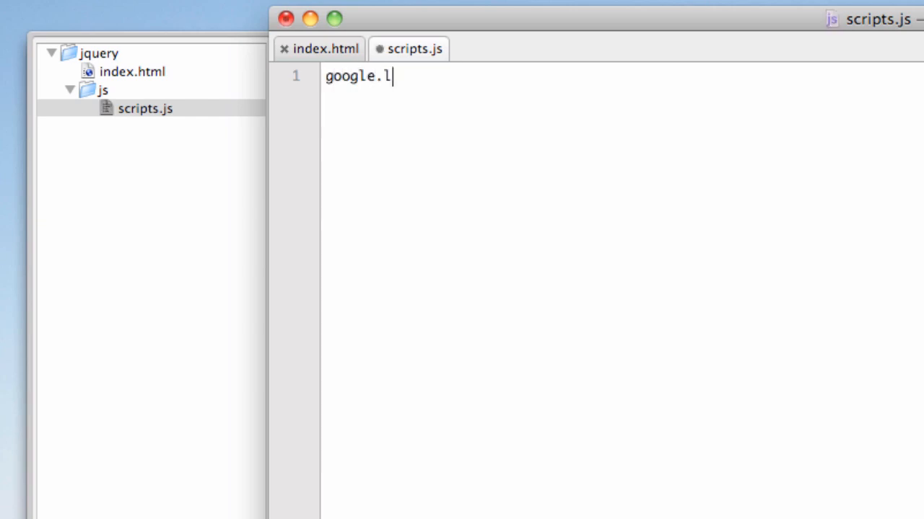
pyautogui.write('oad()')
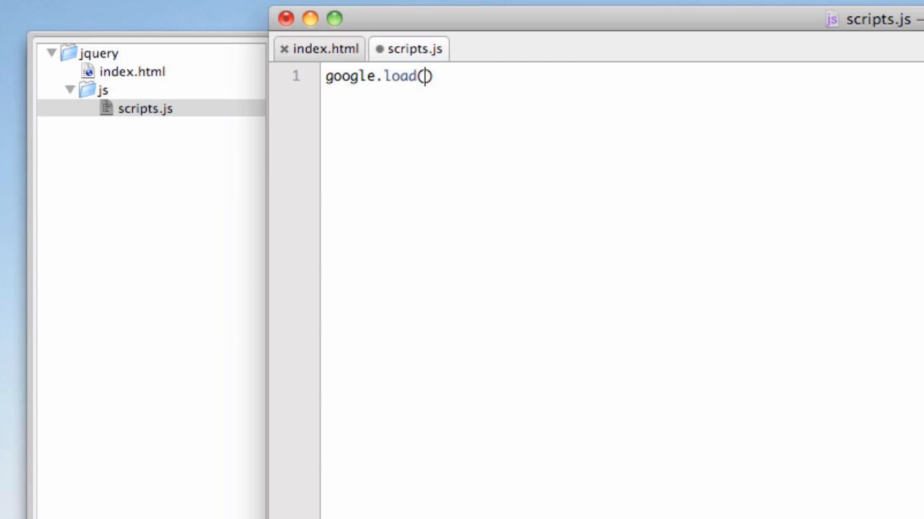
pyautogui.write(';')
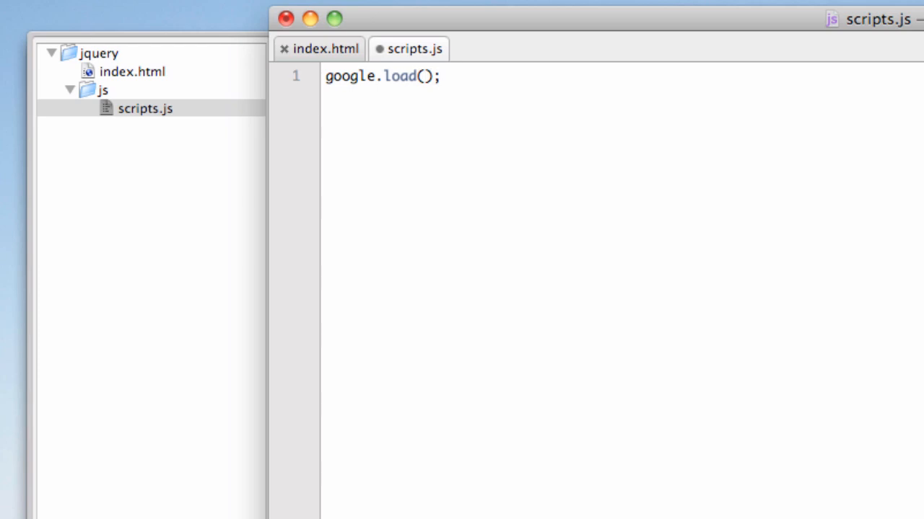
pyautogui.write("''")
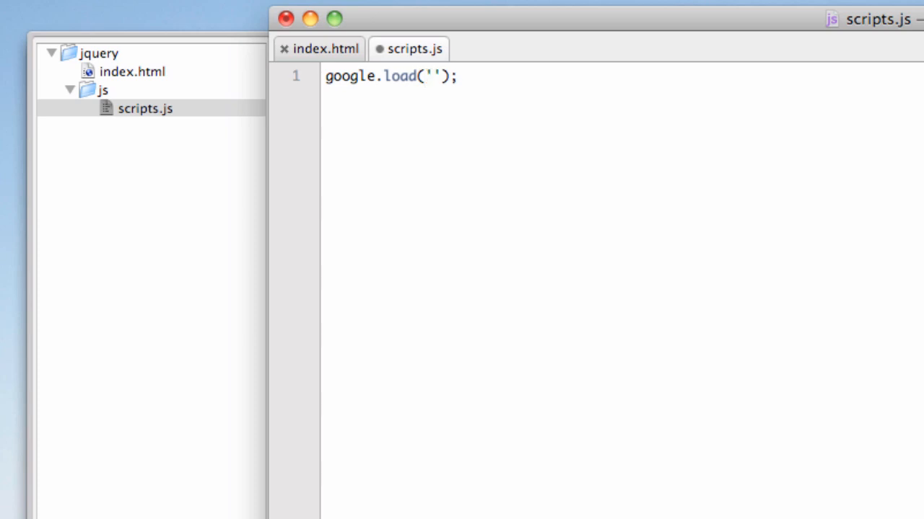
pyautogui.write('jquery')
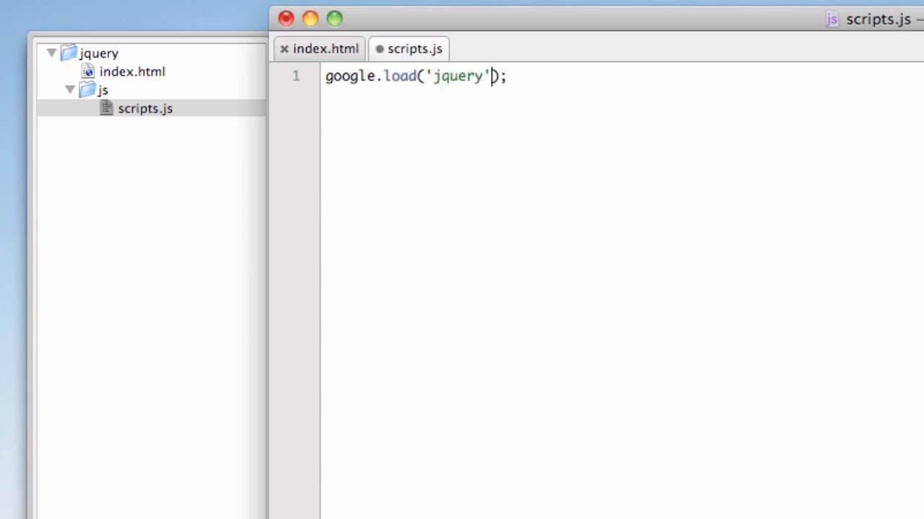
pyautogui.write(", ''")
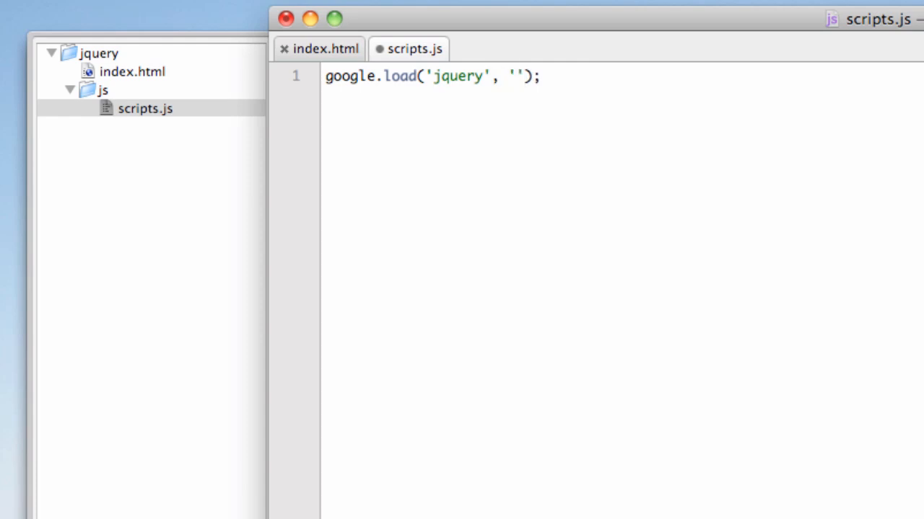
pyautogui.write('1.4.2')
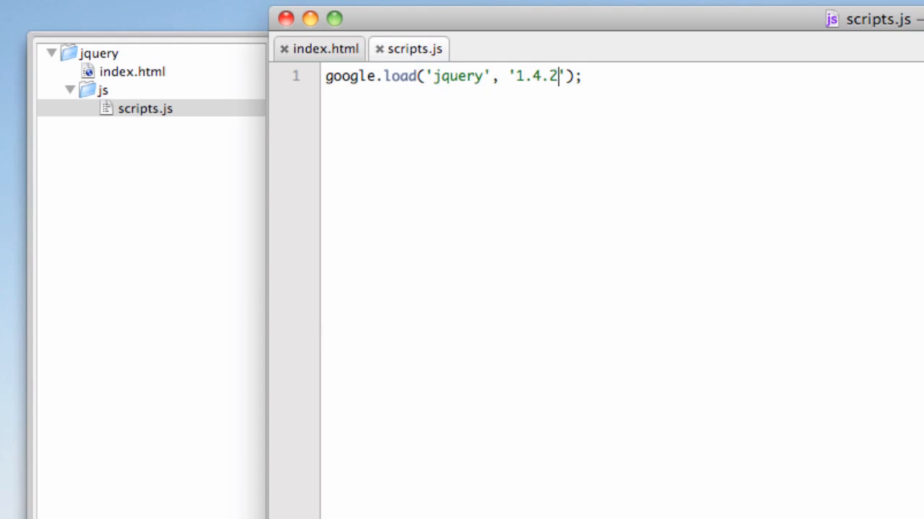
pyautogui.moveTo(374, 299)
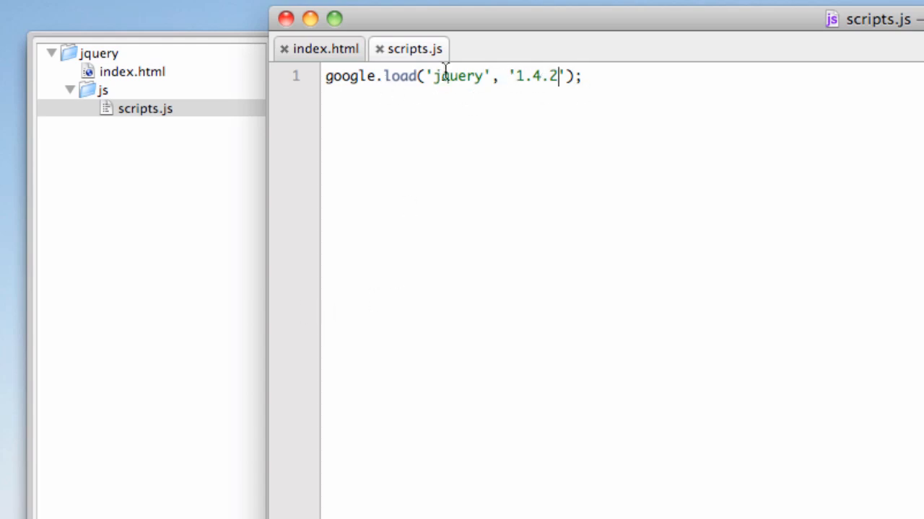
pyautogui.moveTo(574, 124)
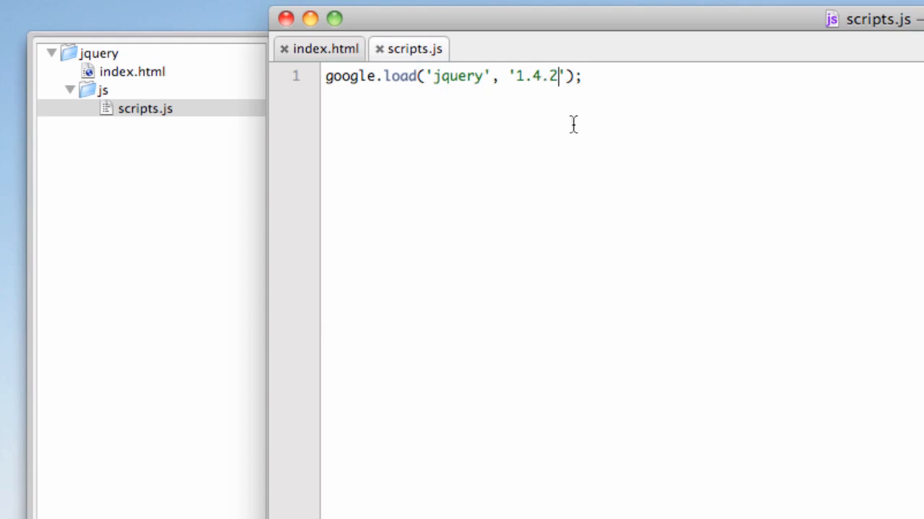
pyautogui.moveTo(572, 119)
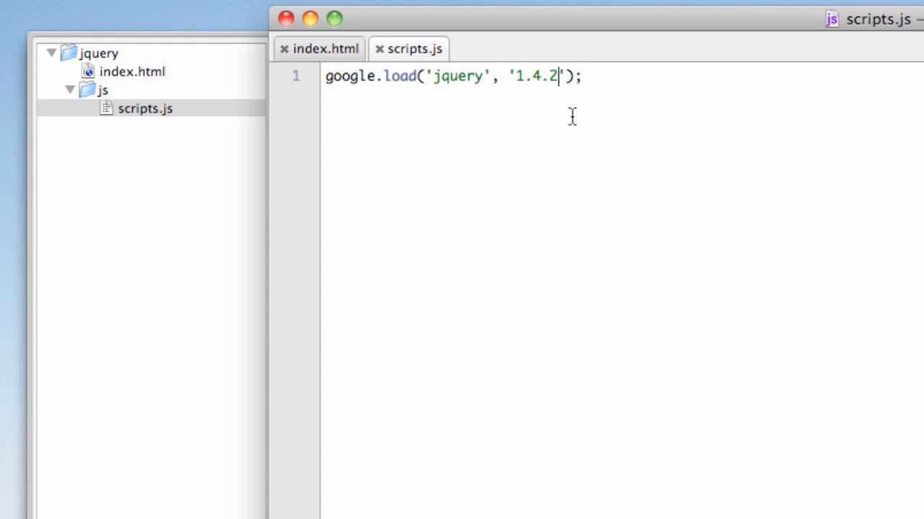
pyautogui.moveTo(557, 52)
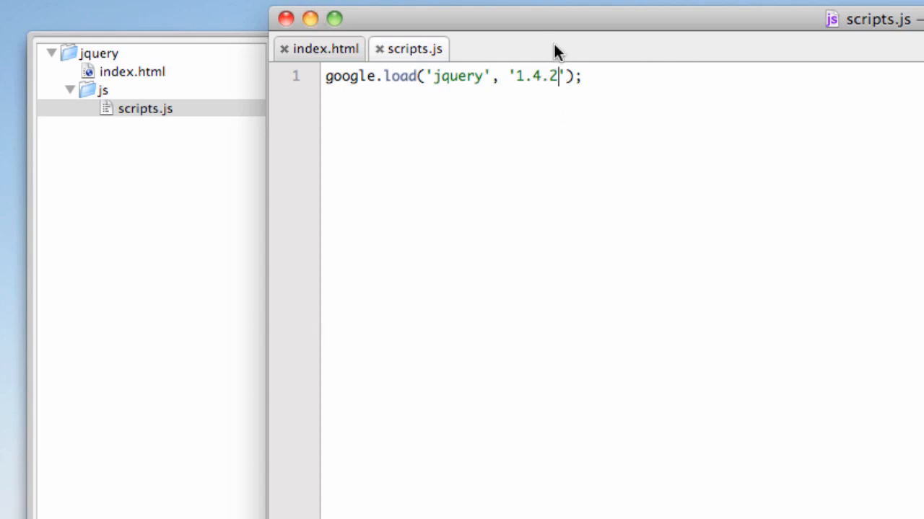
pyautogui.moveTo(517, 75)
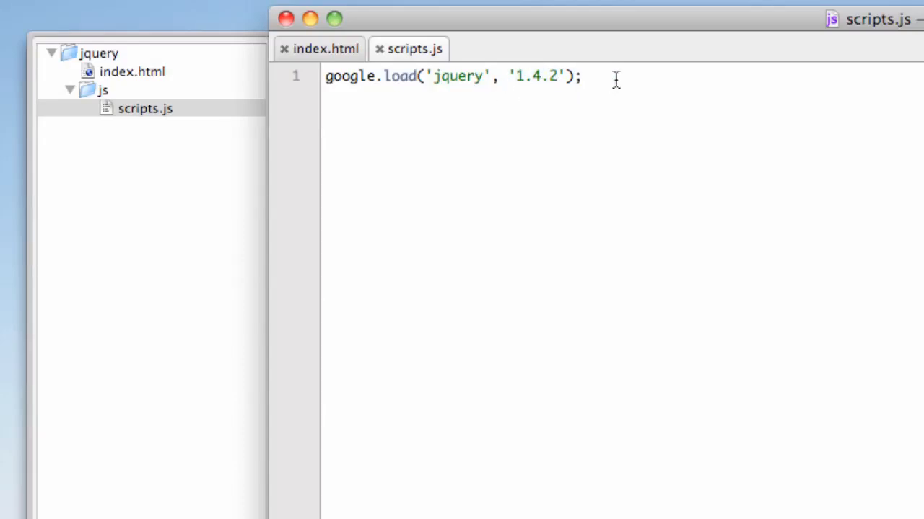
# On line 2 of scripts.js write google.setOnLoadCallback(); with empty parentheses
pyautogui.press('Return')
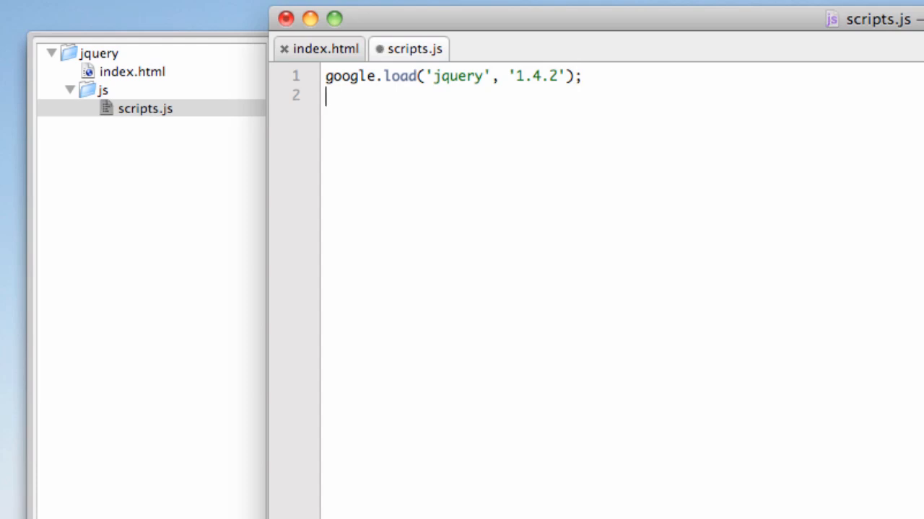
pyautogui.write('google')
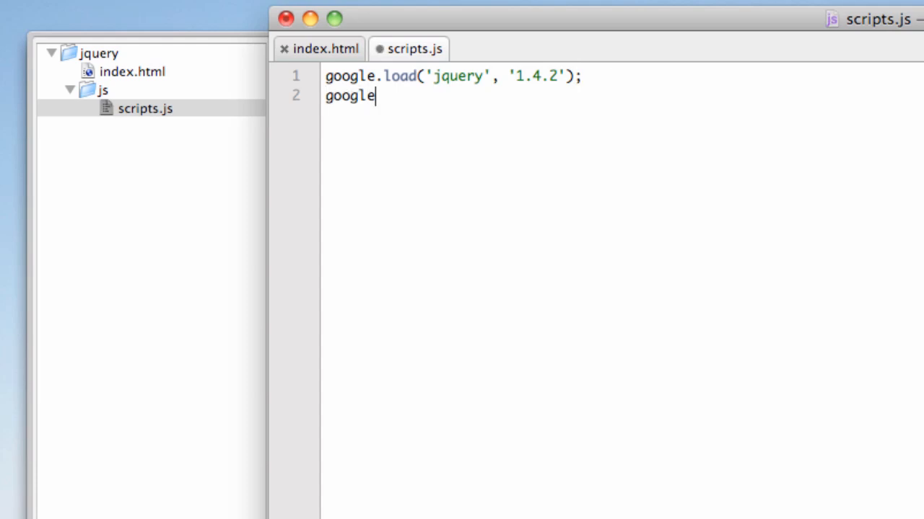
pyautogui.write('.')
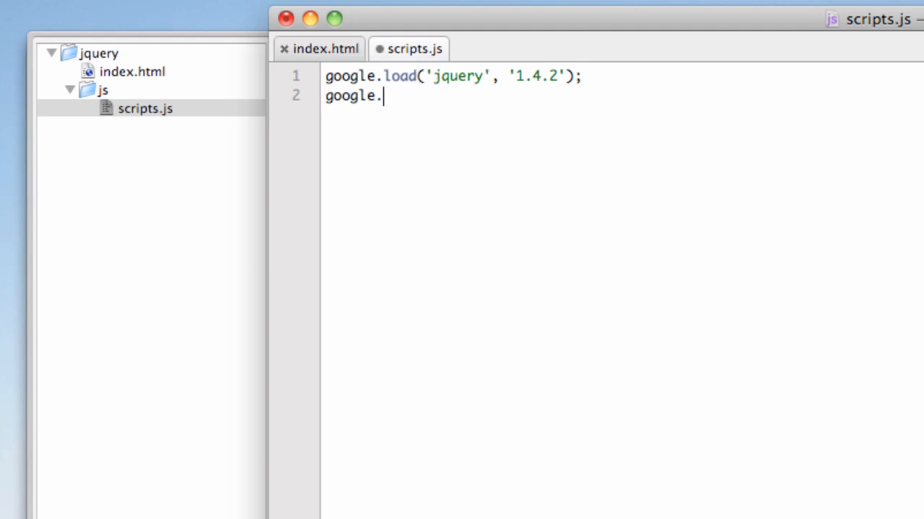
pyautogui.write('set')
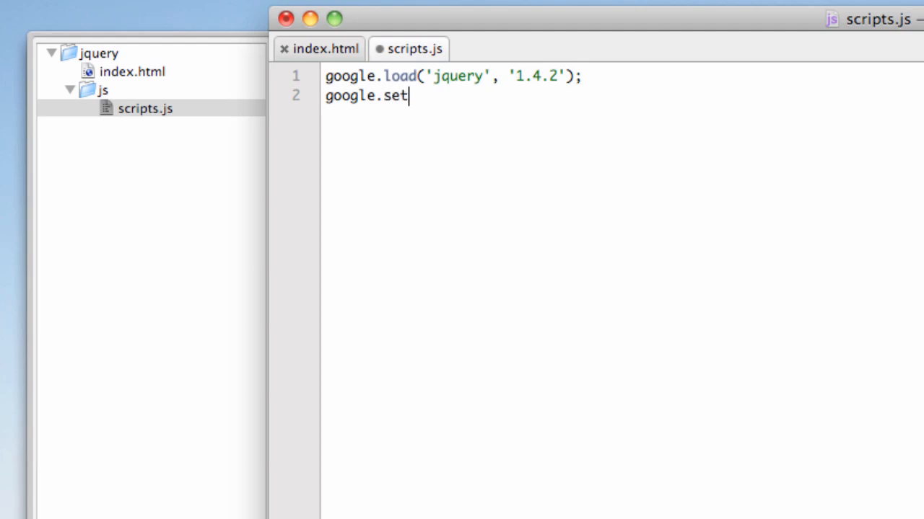
pyautogui.write('On')
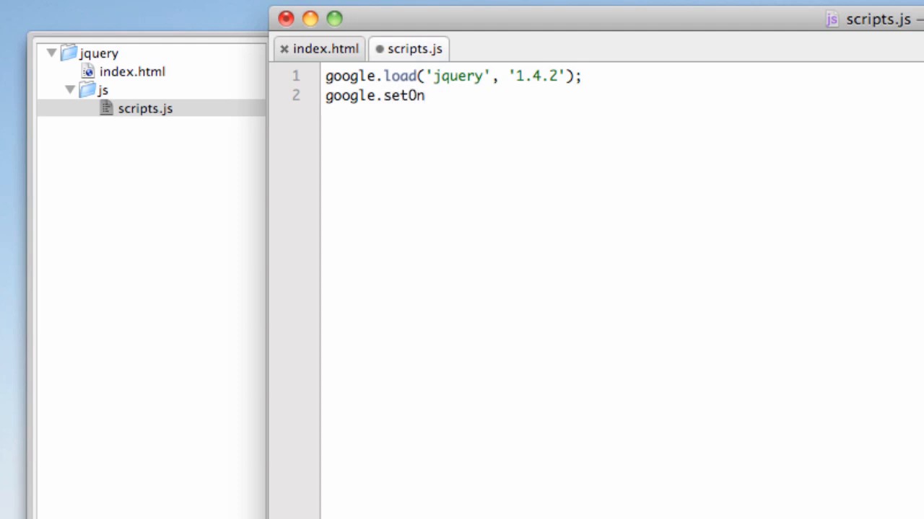
pyautogui.write('Load')
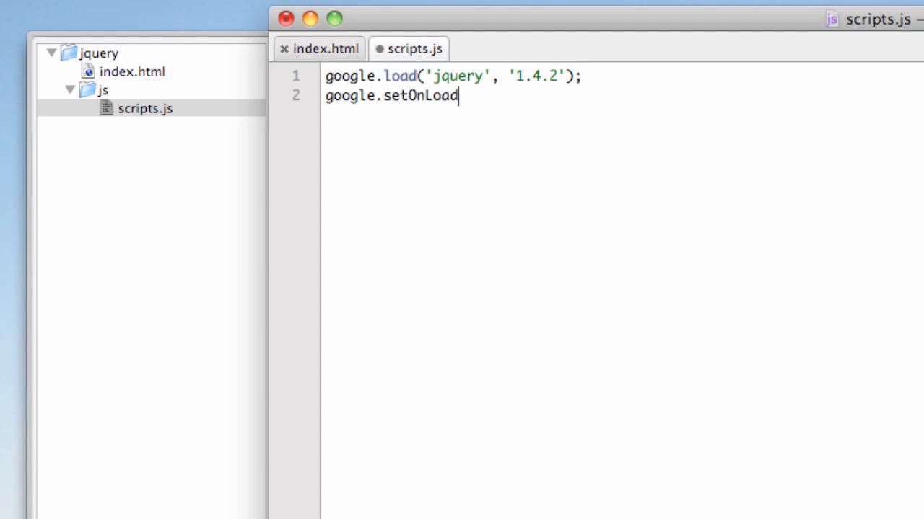
pyautogui.write('Callba')
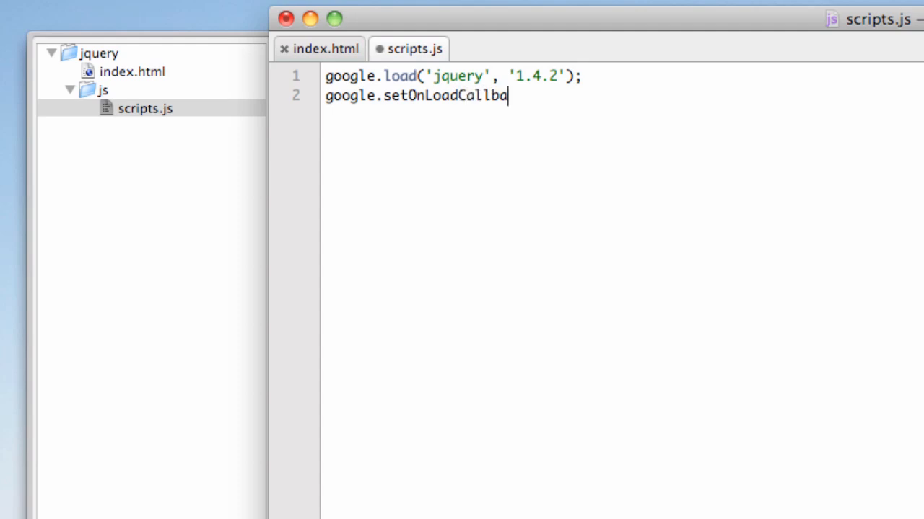
pyautogui.write('ck')
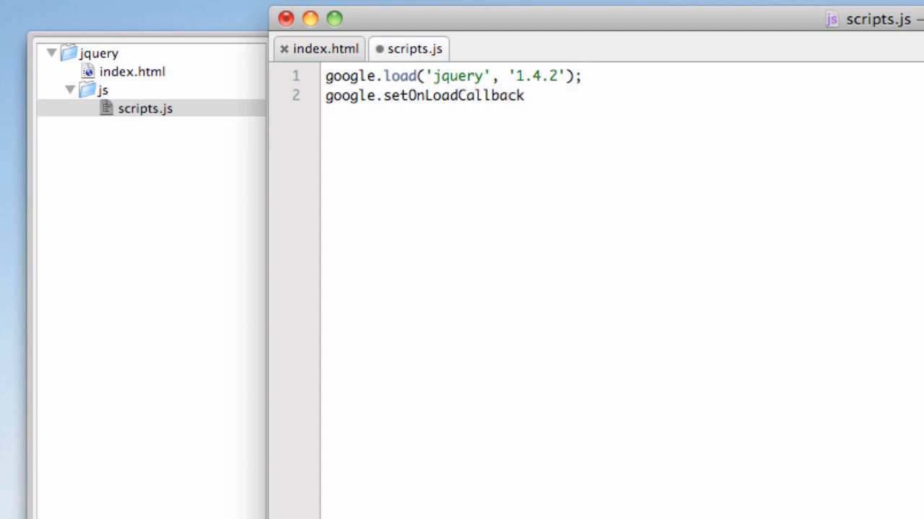
pyautogui.write('()')
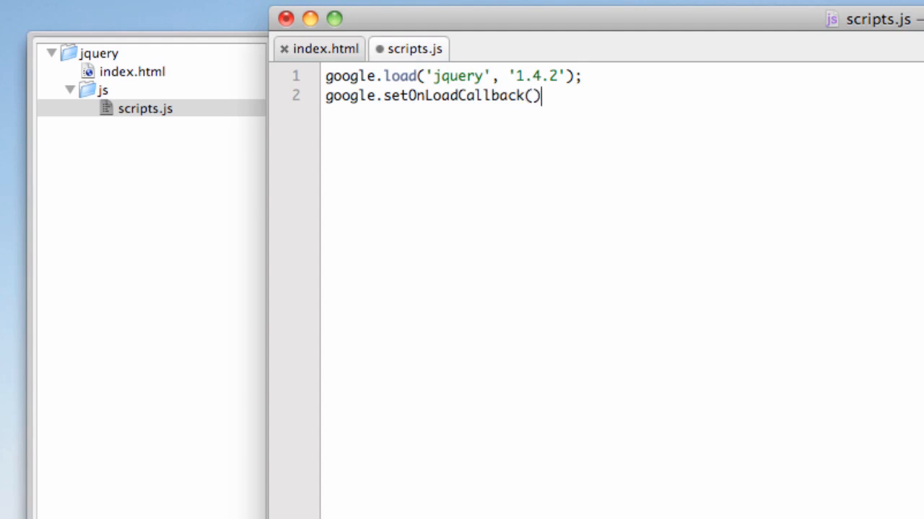
pyautogui.write(';')
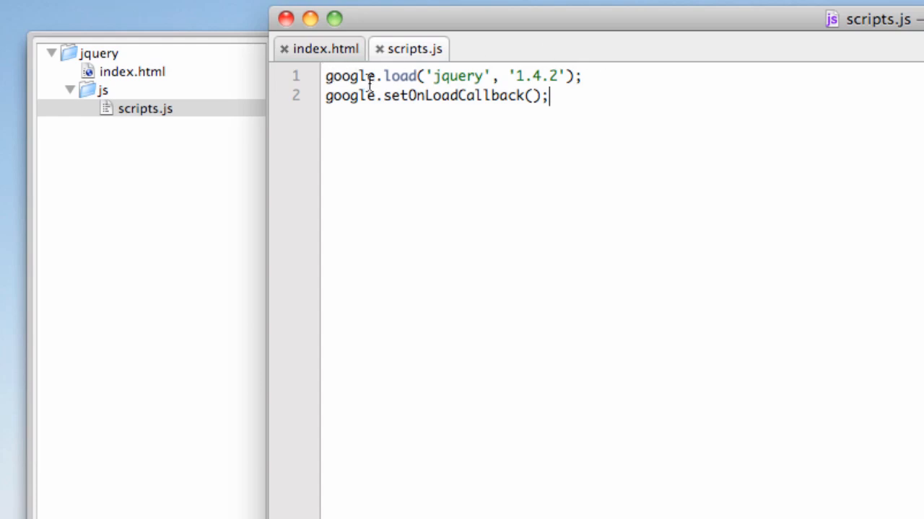
pyautogui.moveTo(453, 81)
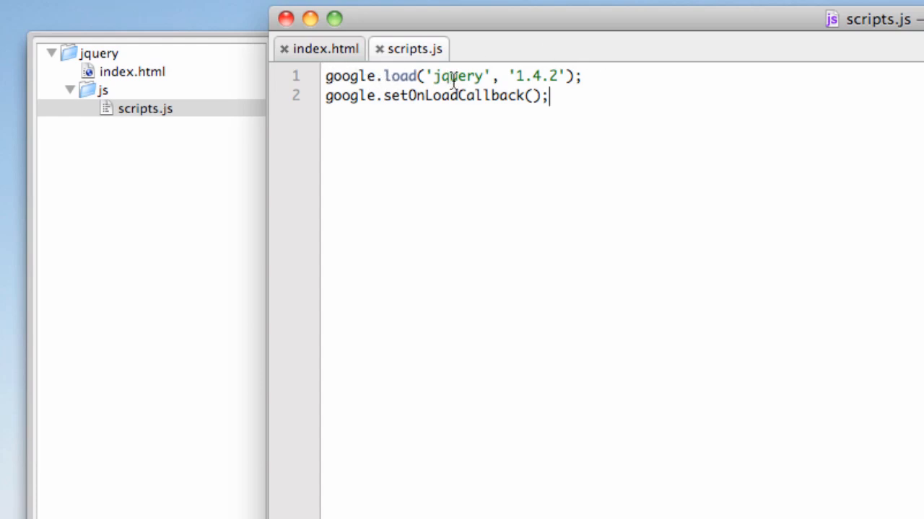
pyautogui.moveTo(566, 78)
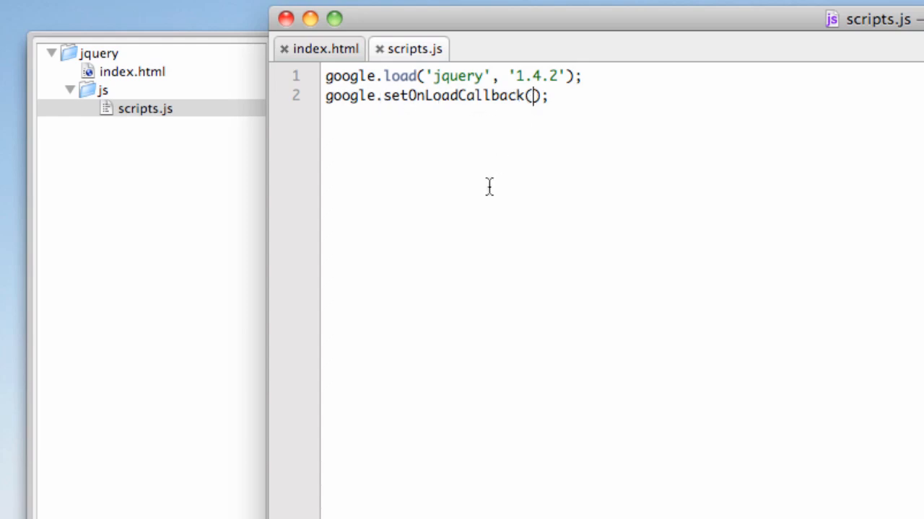
pyautogui.moveTo(484, 196)
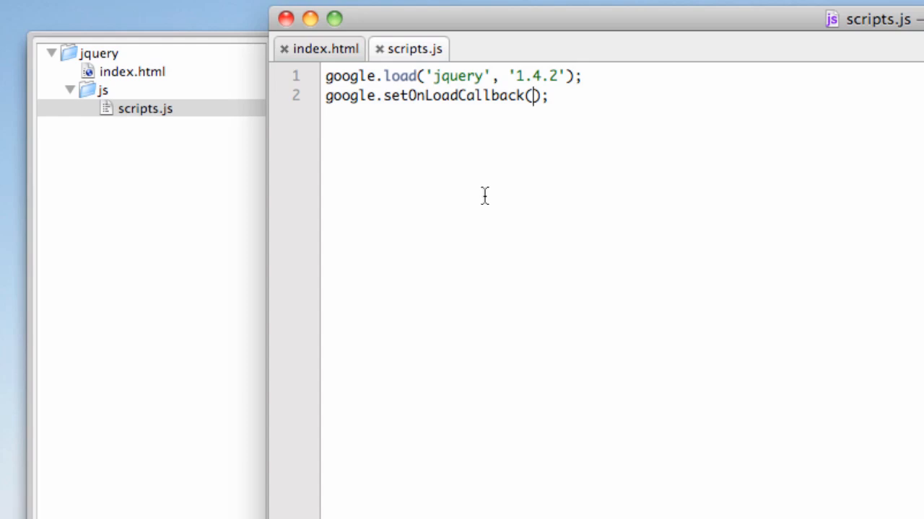
# Pass function(){} to setOnLoadCallback and expand its body onto separate lines
pyautogui.write('function')
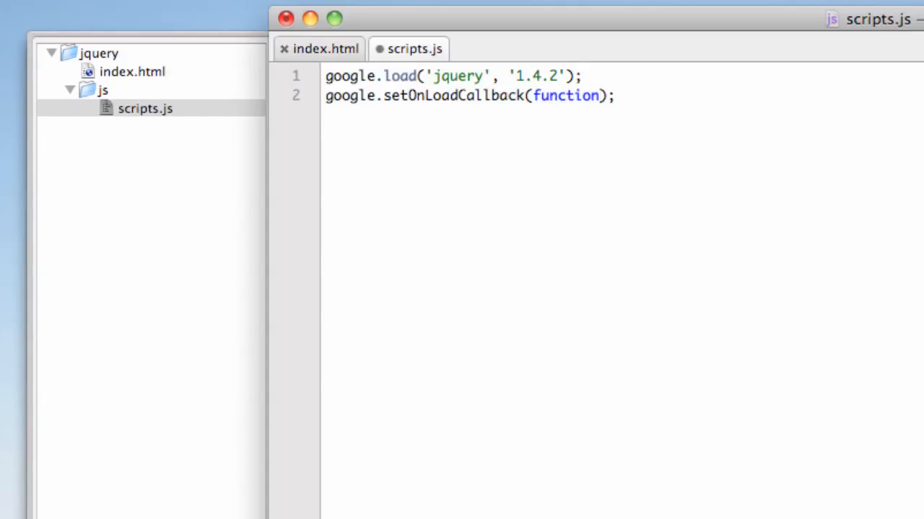
pyautogui.write('()')
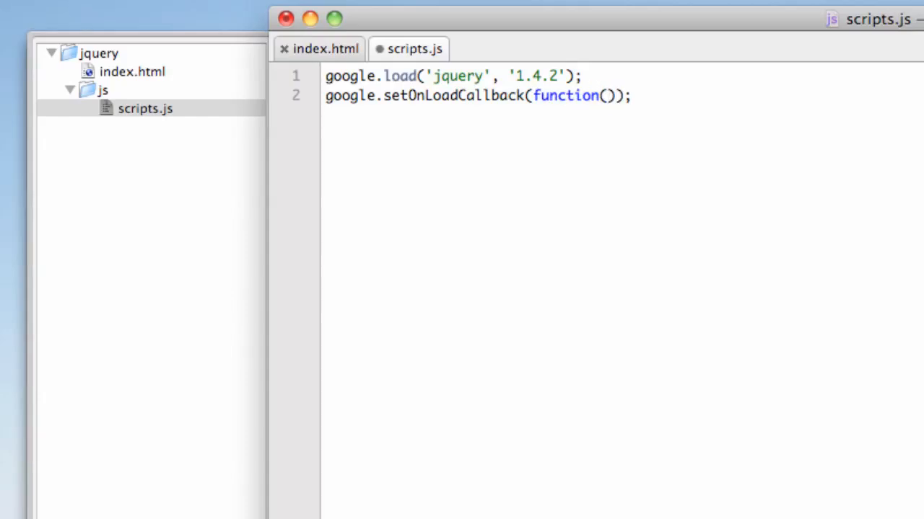
pyautogui.write('{}')
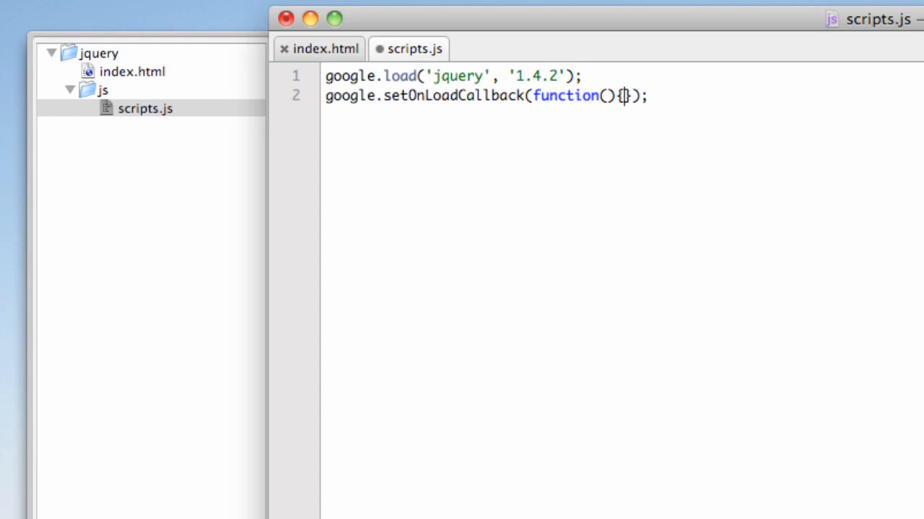
pyautogui.press('Return')
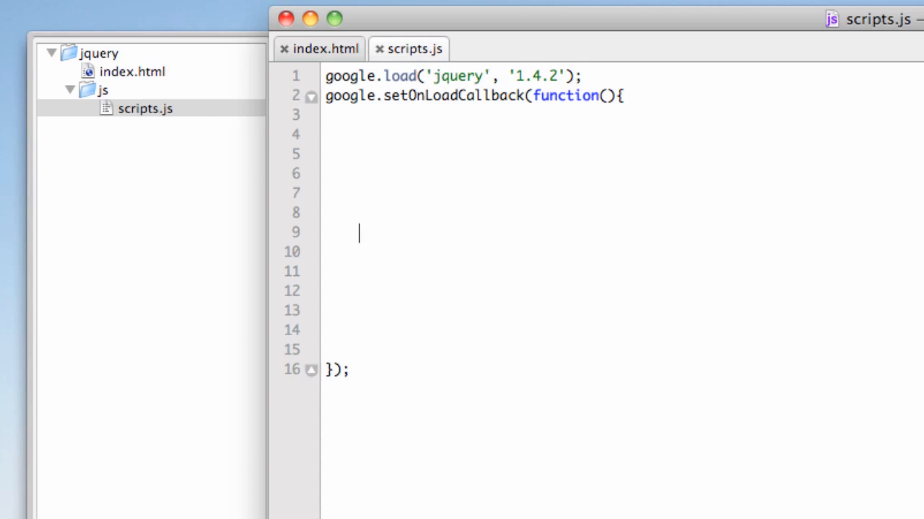
pyautogui.click(358, 115)
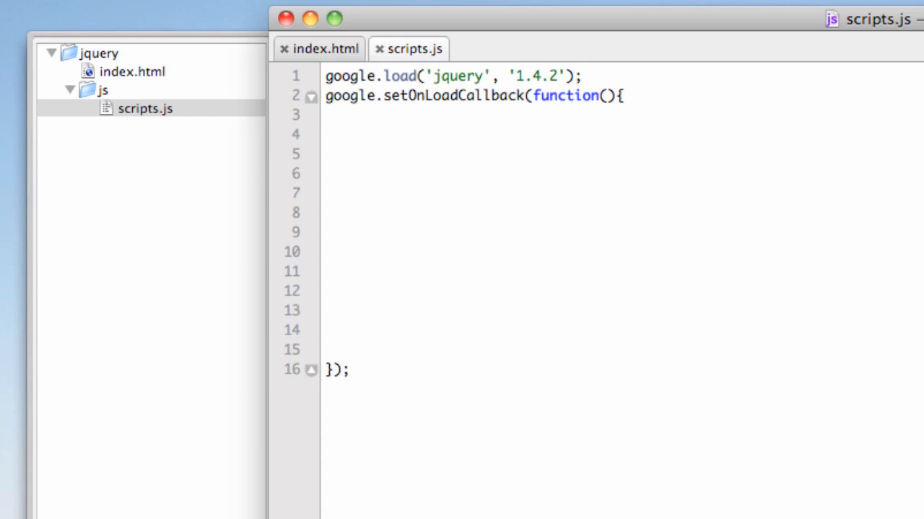
pyautogui.moveTo(719, 193)
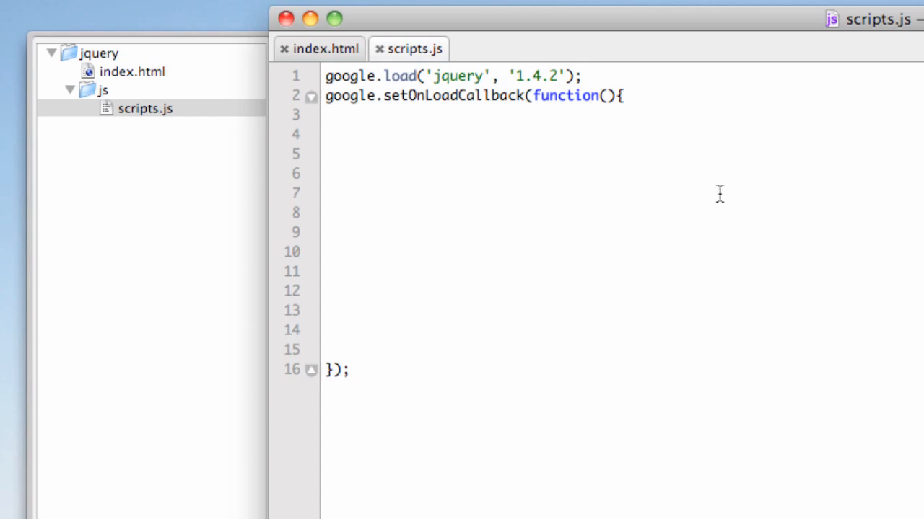
pyautogui.moveTo(468, 108)
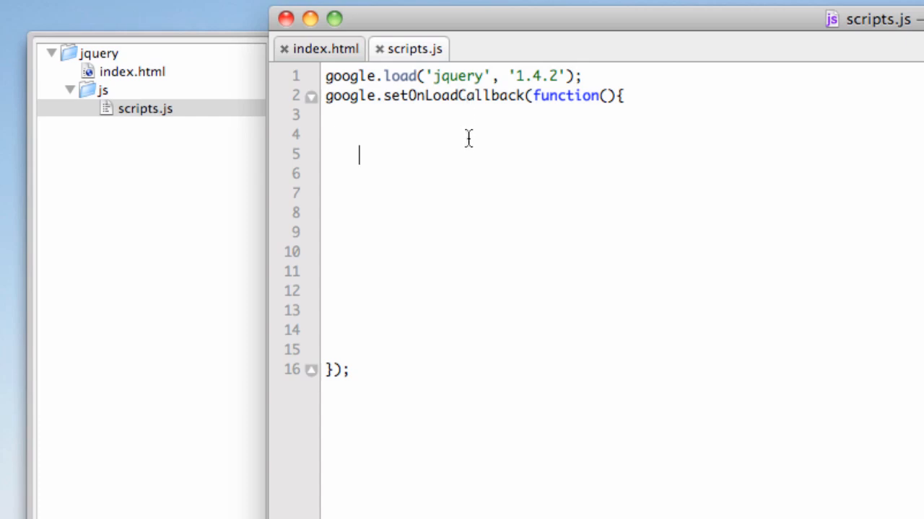
# Inside the callback body write alert('loaded!');
pyautogui.write('a')
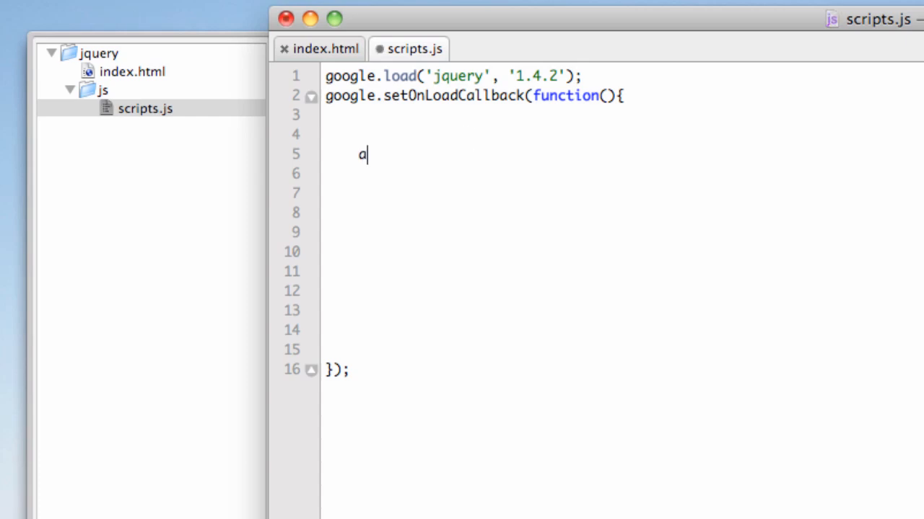
pyautogui.write("lert('')")
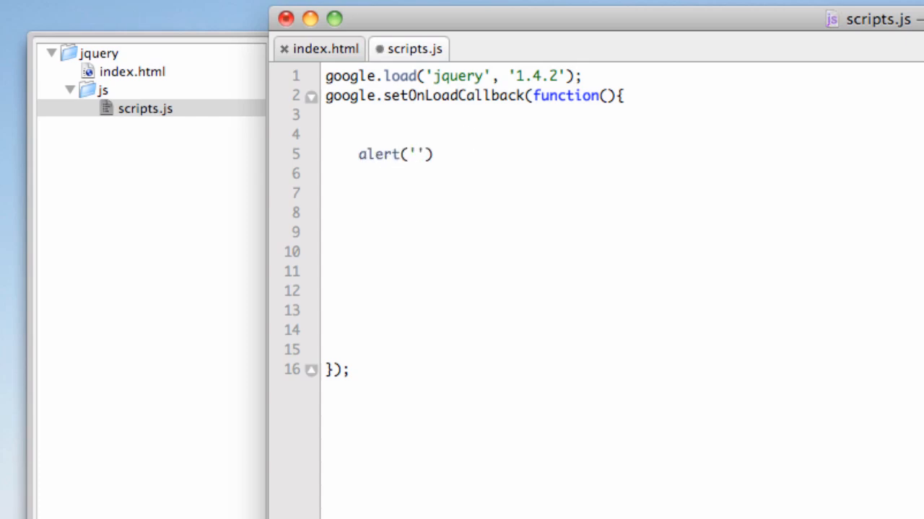
pyautogui.write('loaded')
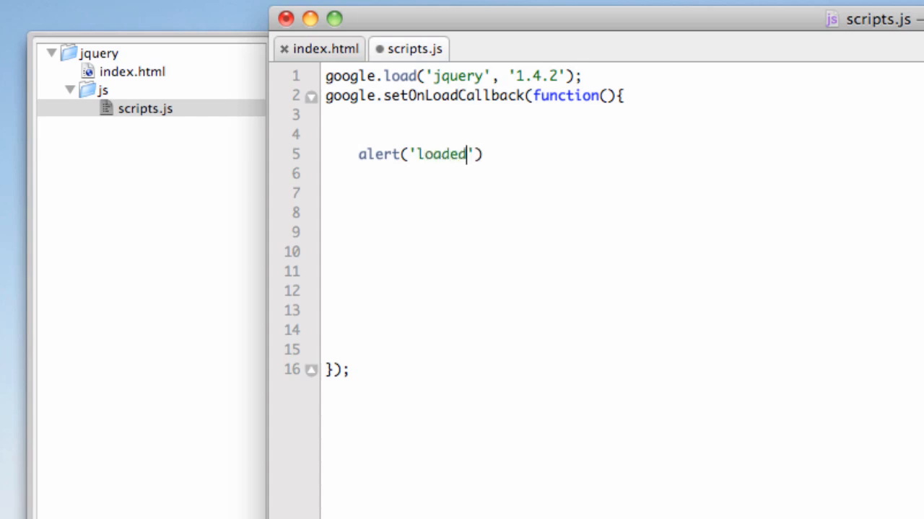
pyautogui.write(';')
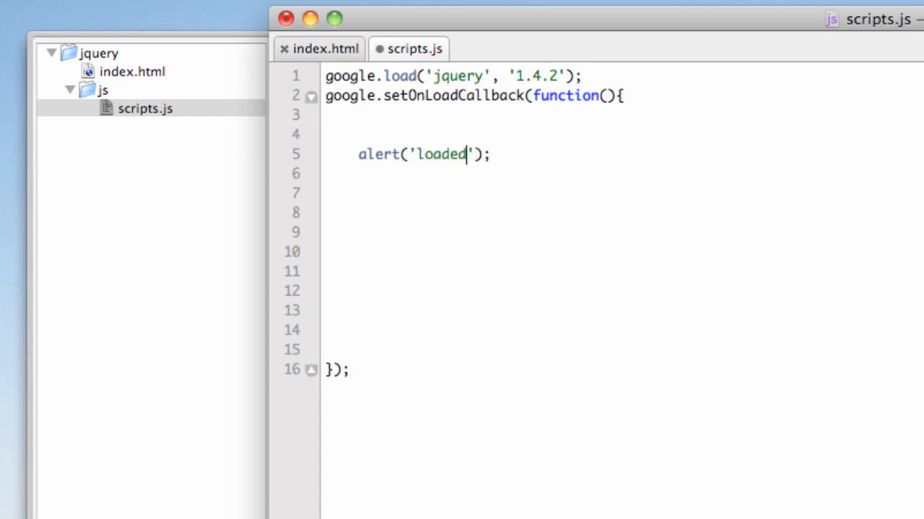
pyautogui.write('!')
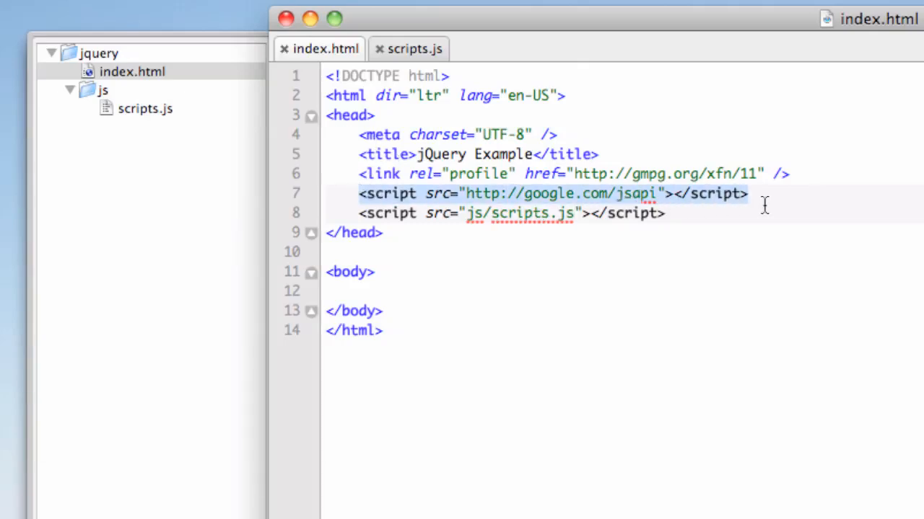
pyautogui.moveTo(580, 193)
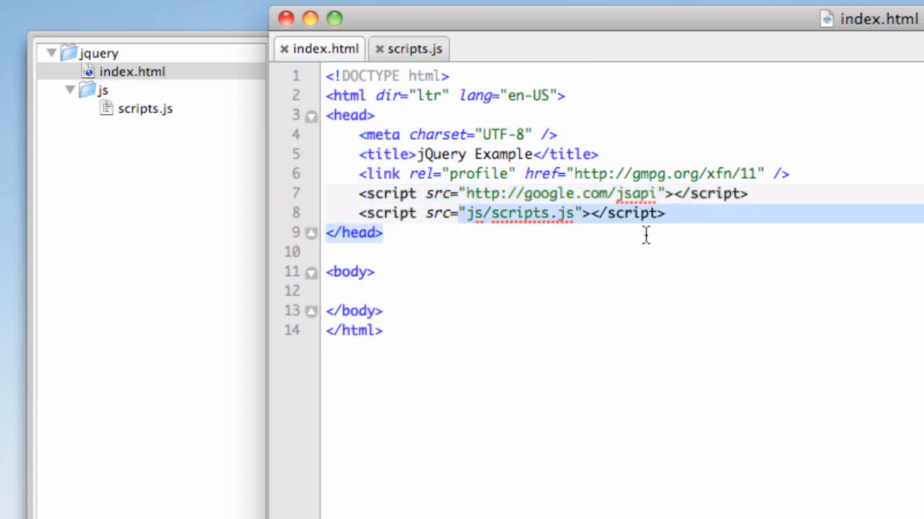
# Point out the scripts.js include in index.html, then switch back to scripts.js
pyautogui.click(716, 193)
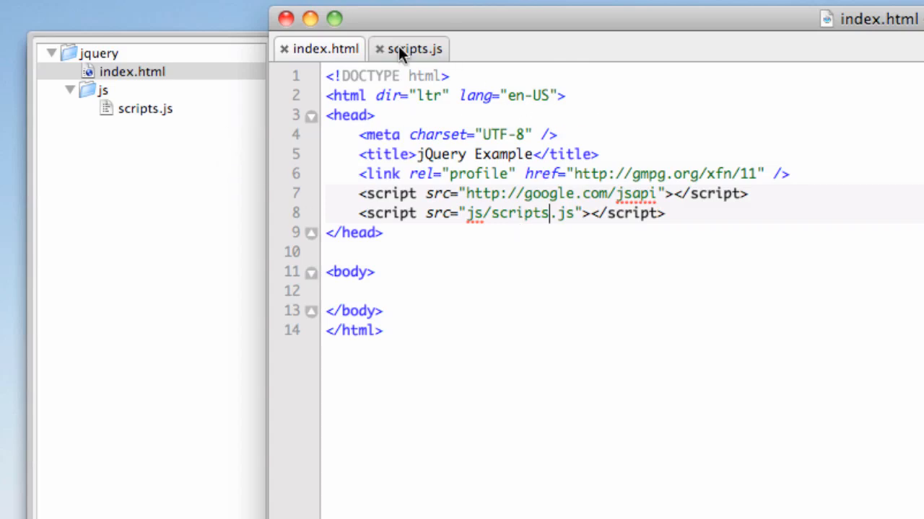
pyautogui.click(413, 49)
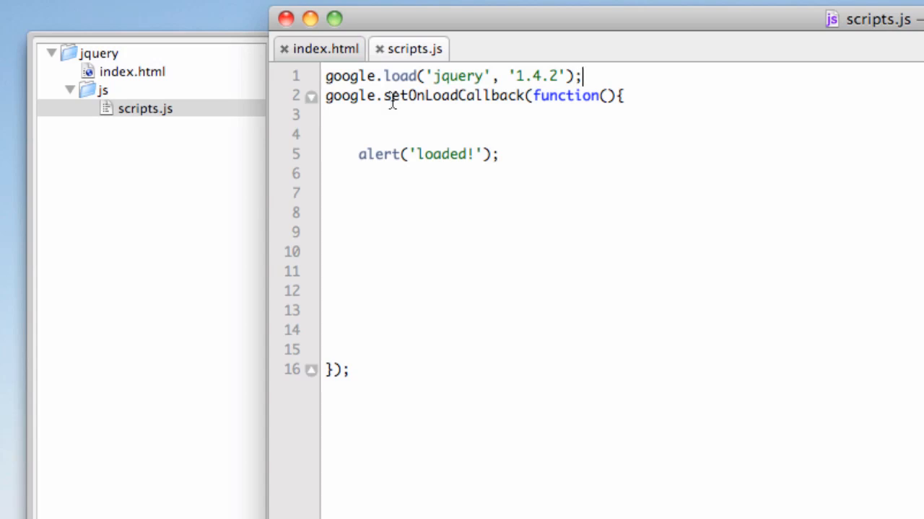
pyautogui.moveTo(427, 99)
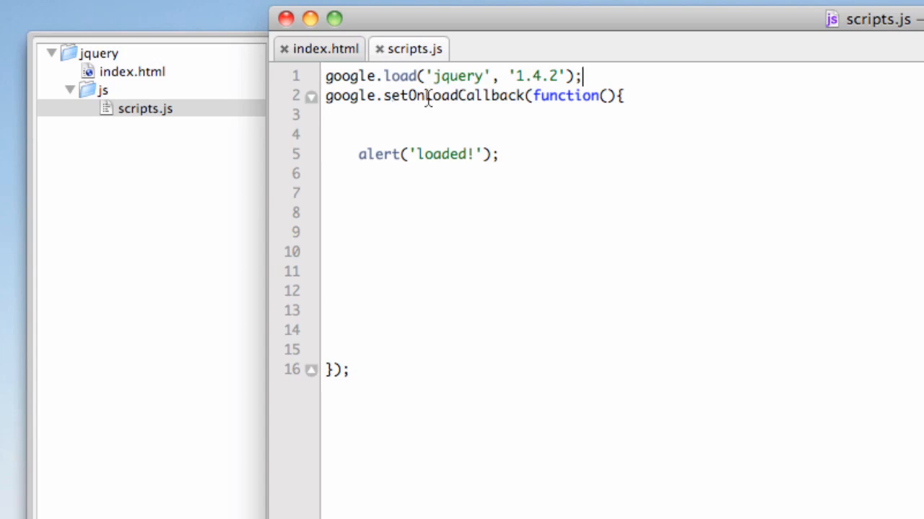
pyautogui.moveTo(355, 166)
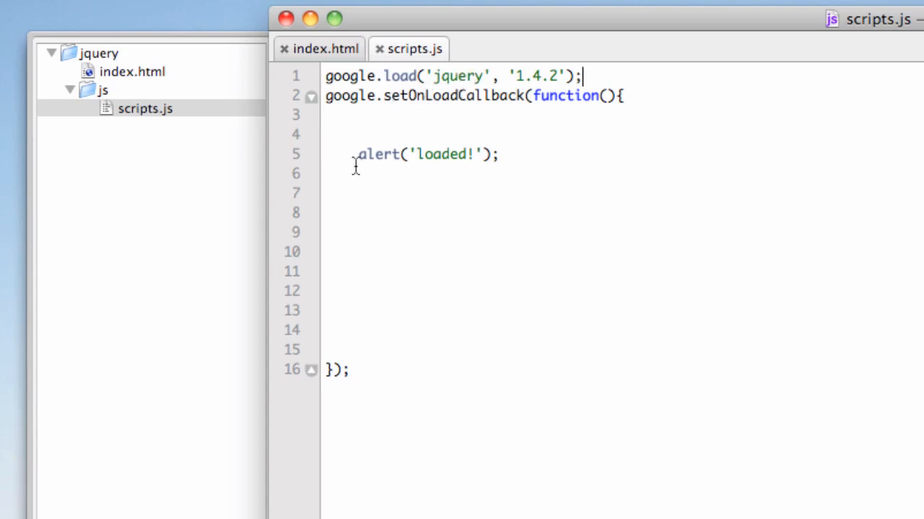
pyautogui.moveTo(555, 208)
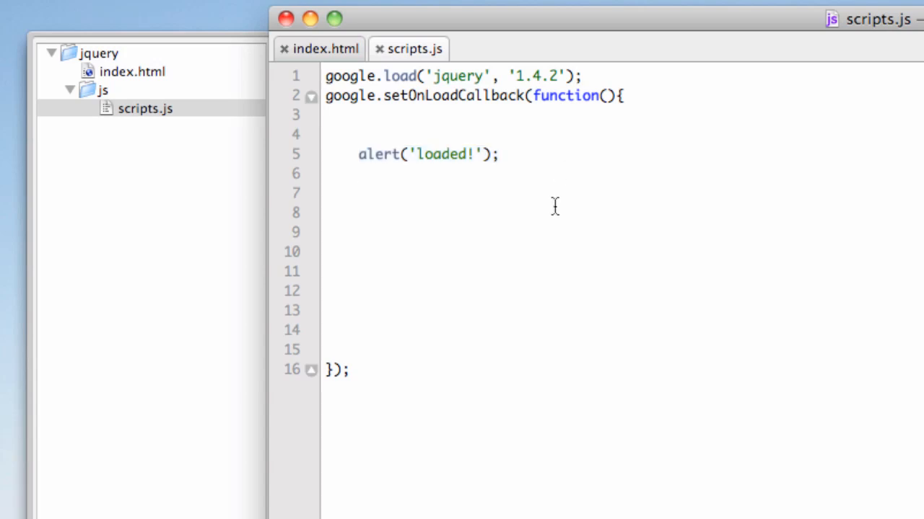
pyautogui.moveTo(554, 208)
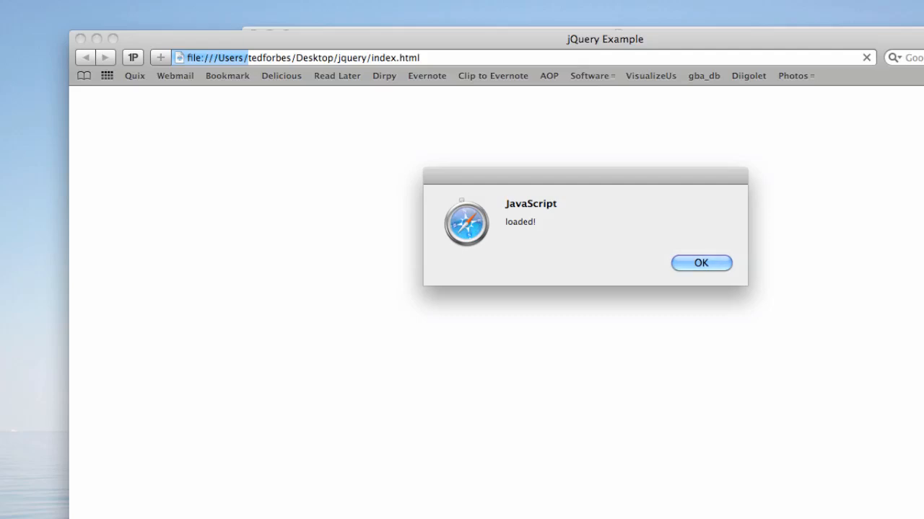
# Dismiss the 'loaded!' JavaScript alert on the jQuery Example page
pyautogui.click(700, 263)
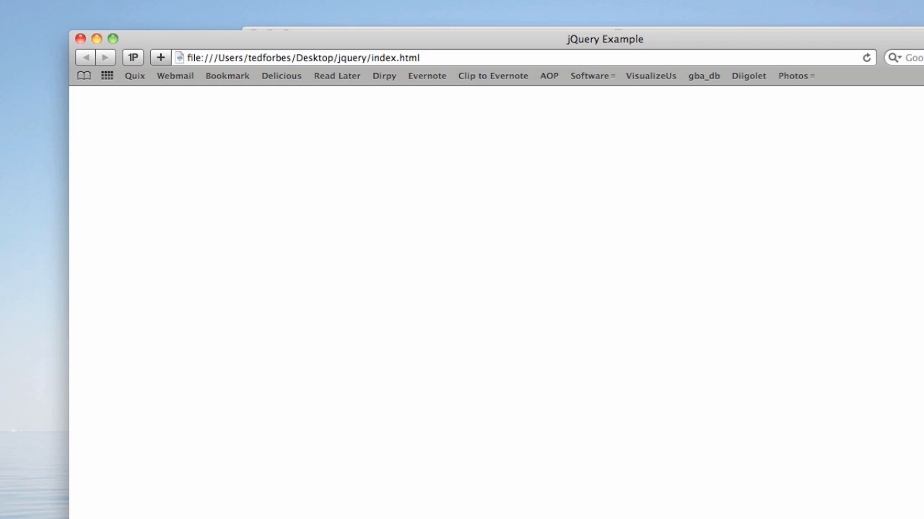